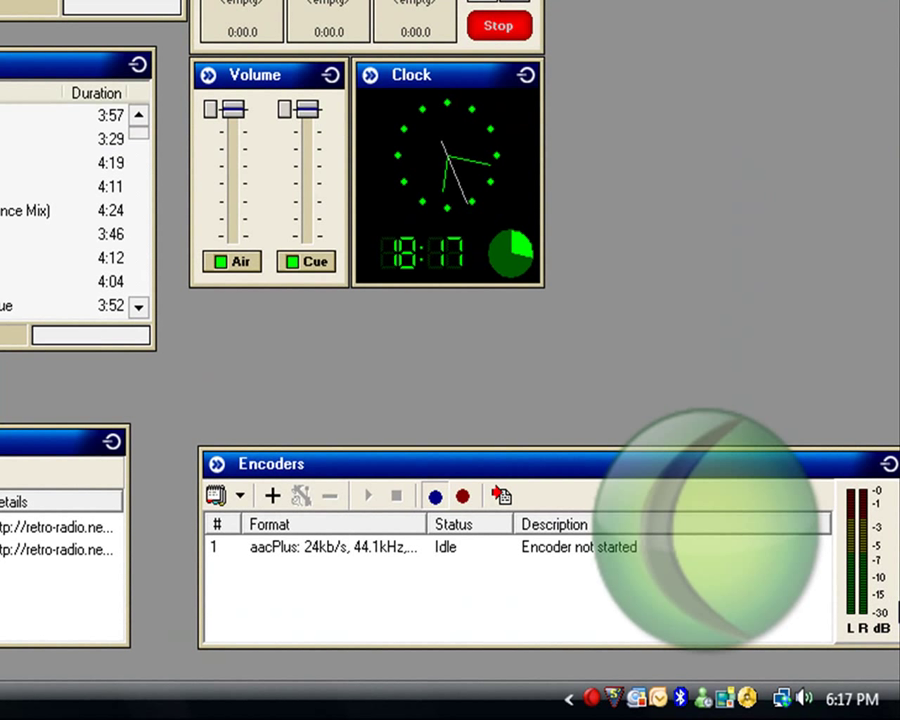
mouse_move(588, 428)
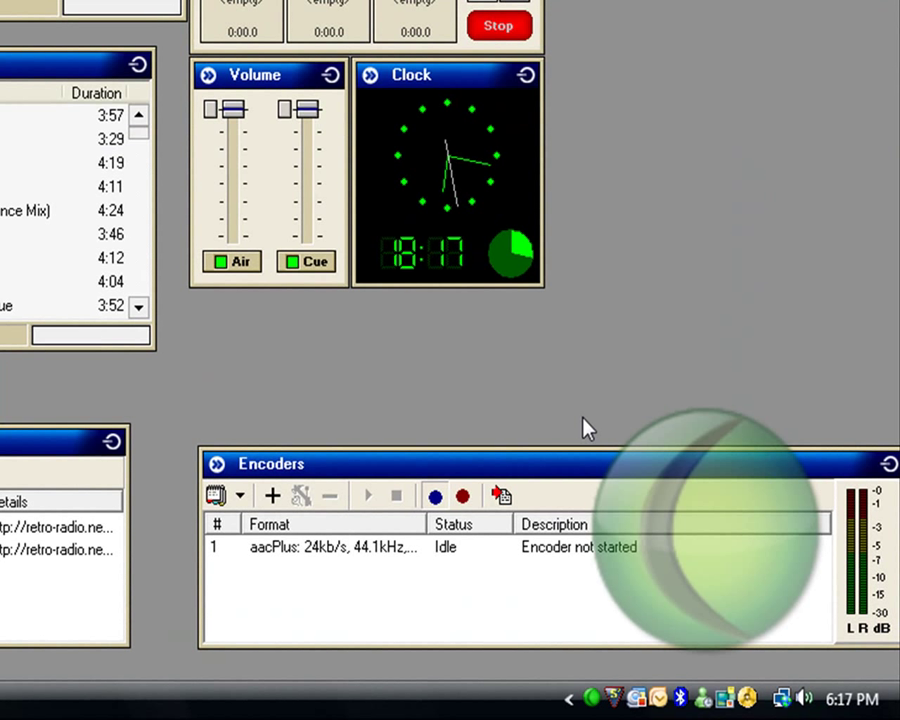
mouse_move(615, 390)
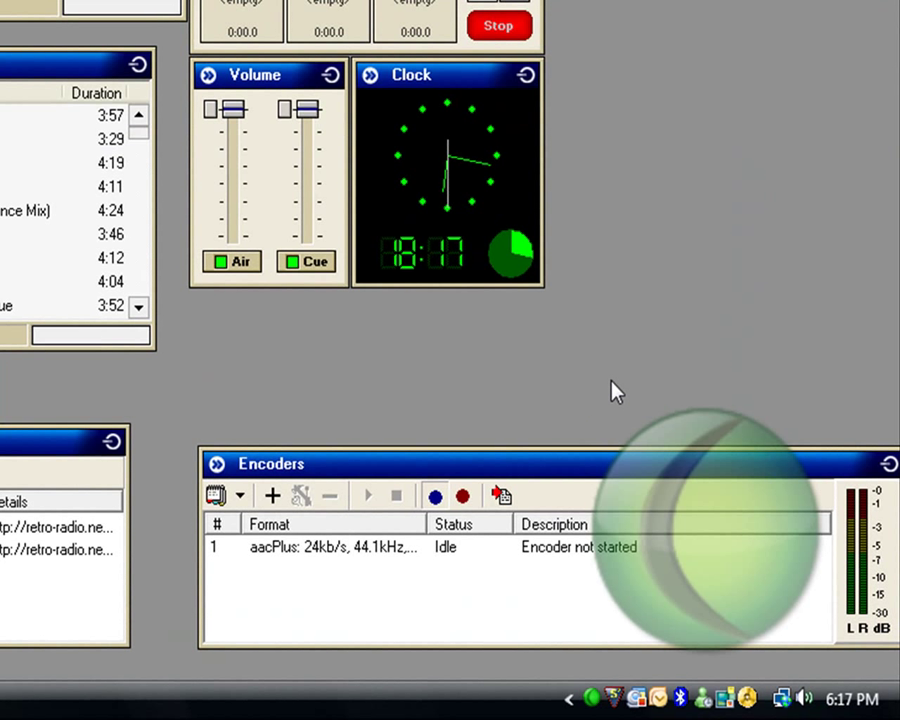
mouse_move(568, 421)
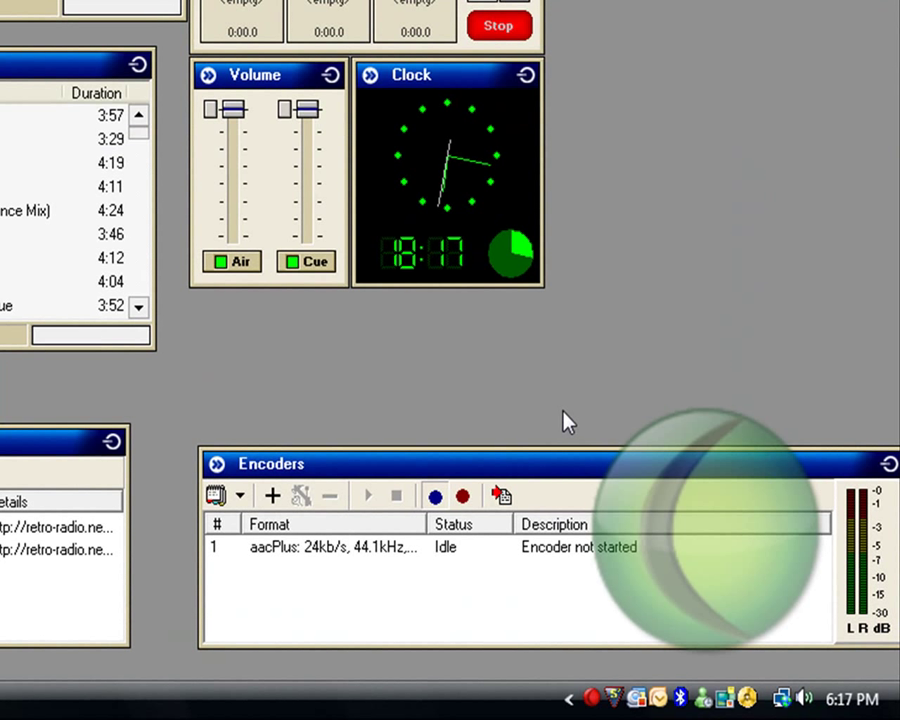
mouse_move(631, 376)
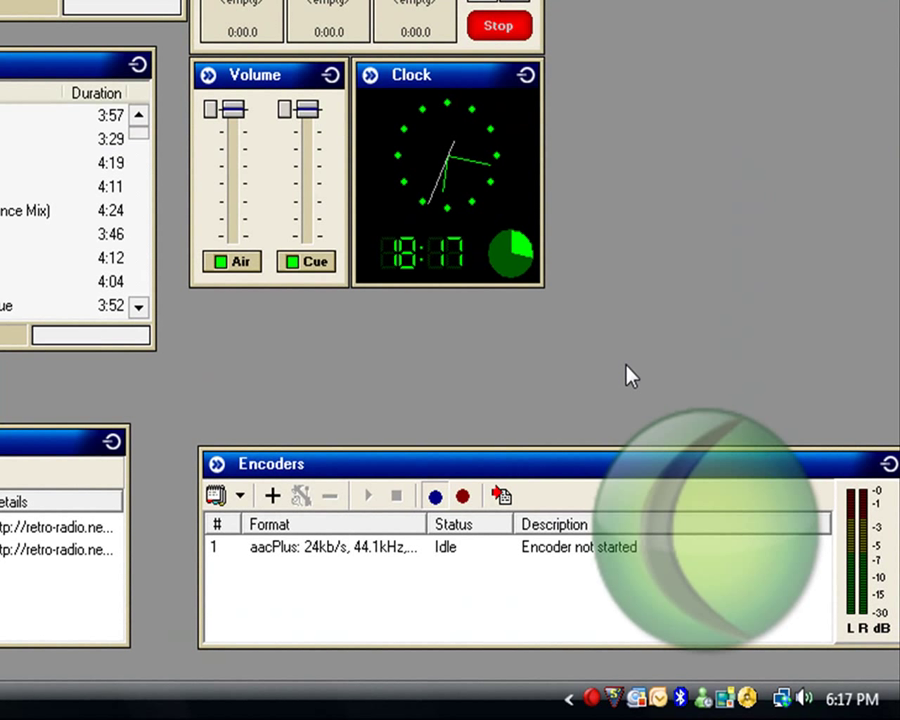
mouse_move(753, 315)
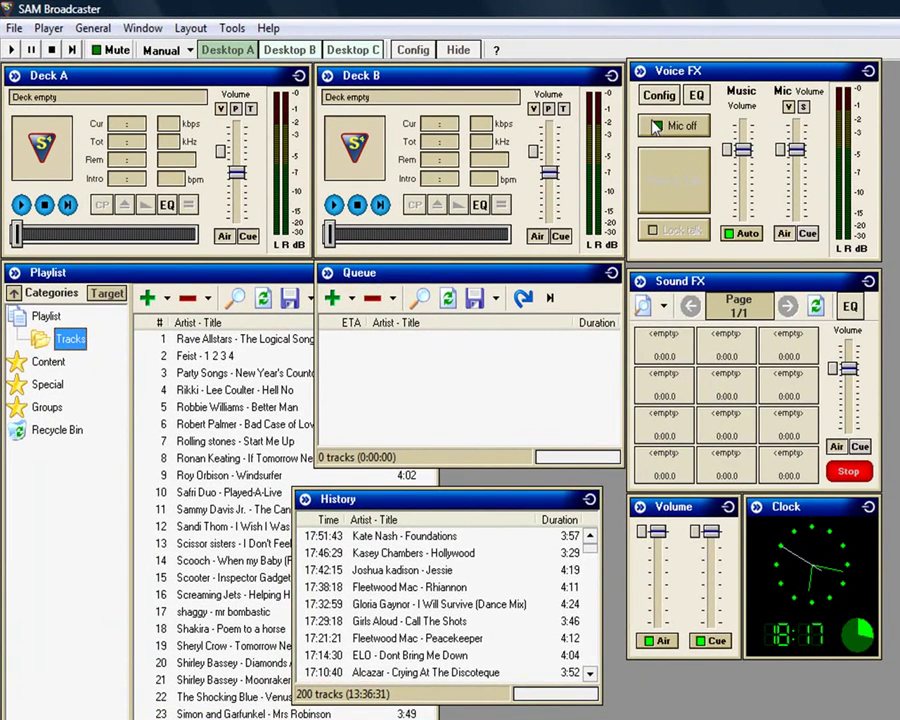
- Set the Voice FX destination to Mixer (Record to pipeline) and confirm with OK
click(658, 95)
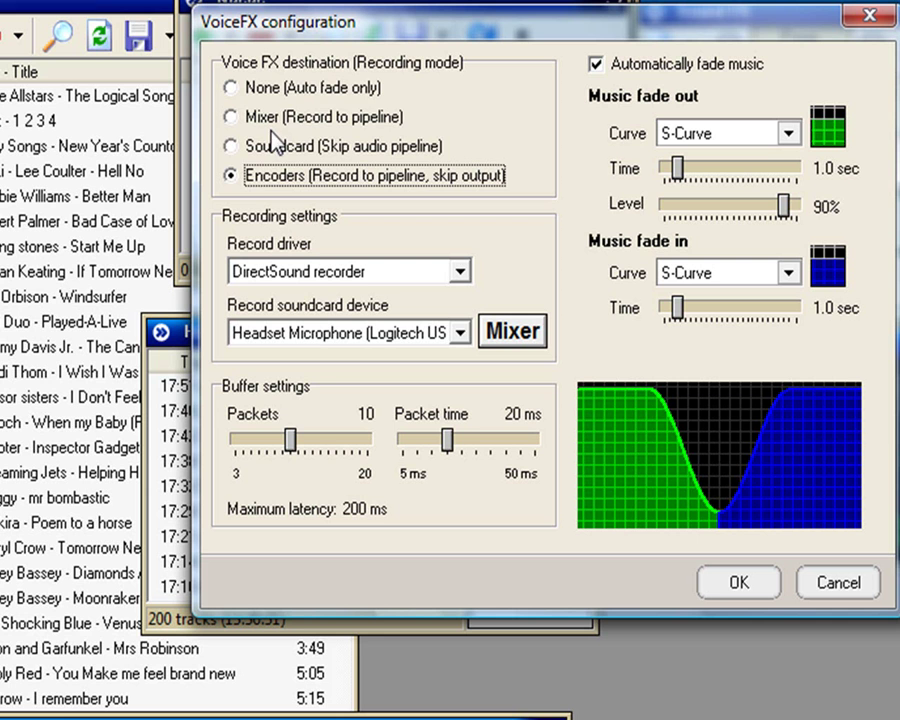
click(231, 117)
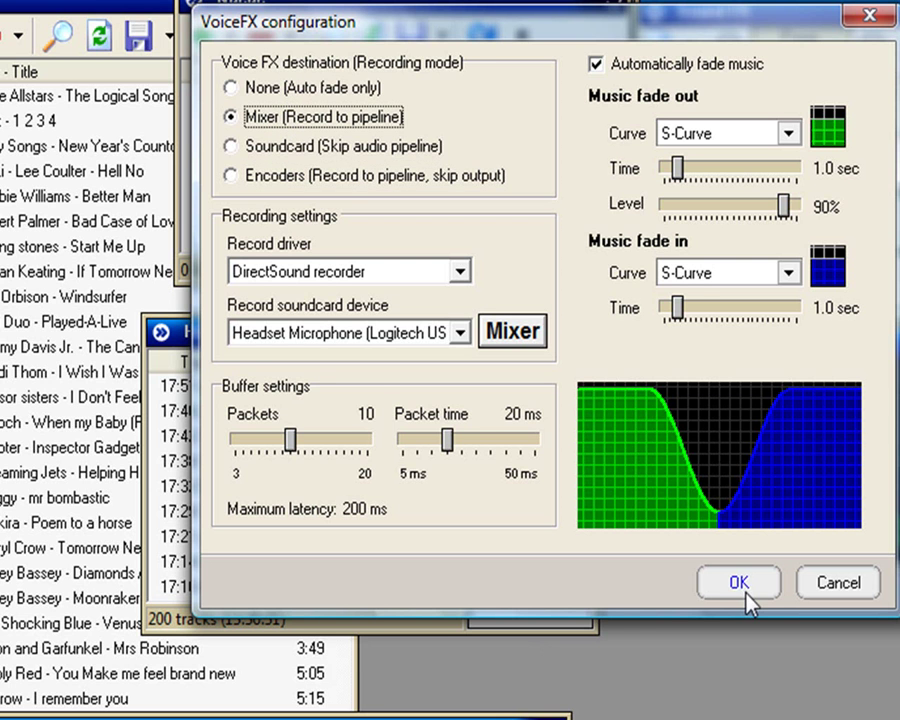
click(738, 581)
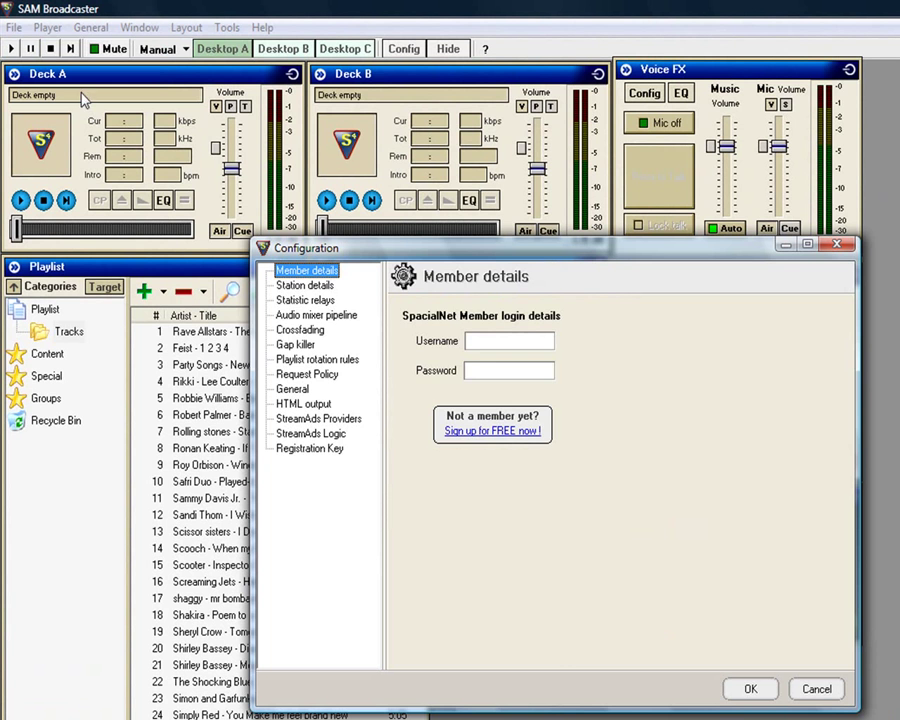
- In the Audio mixer pipeline settings, set cue output to the Logitech Headset Earphone
click(316, 315)
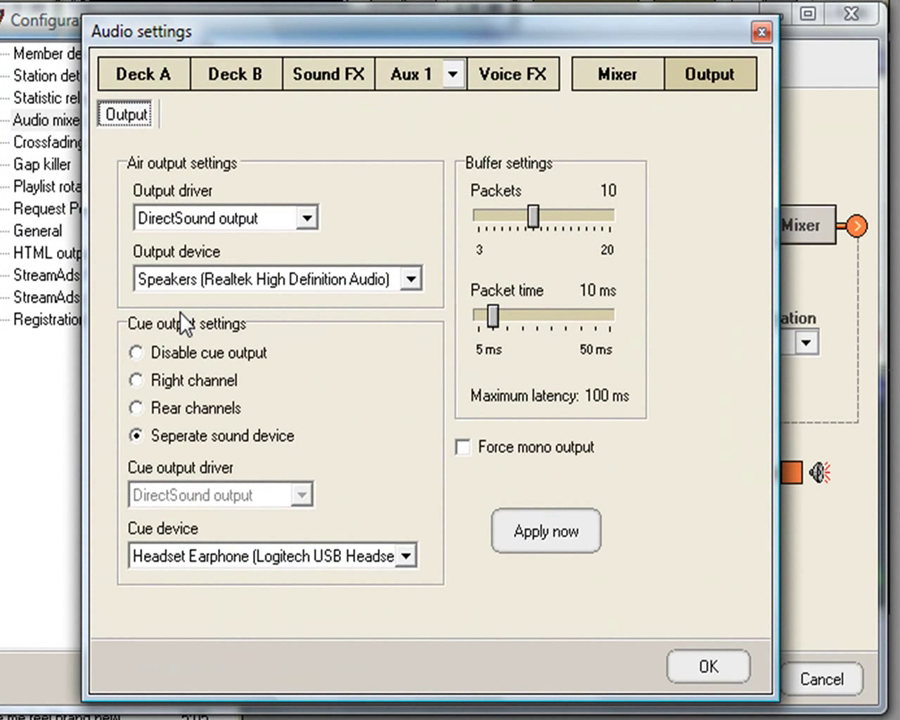
mouse_move(245, 308)
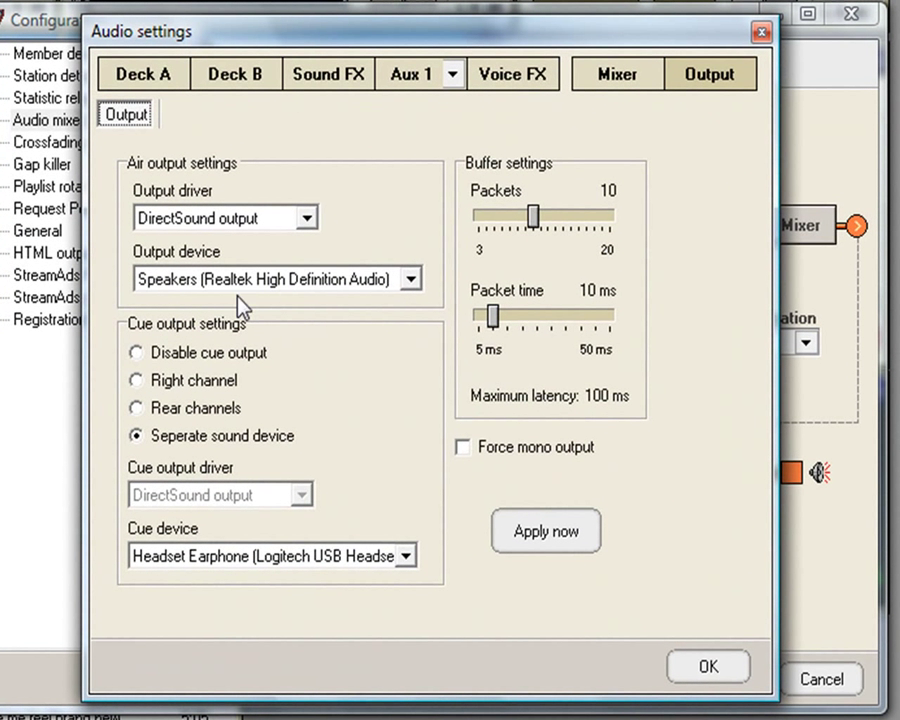
mouse_move(200, 505)
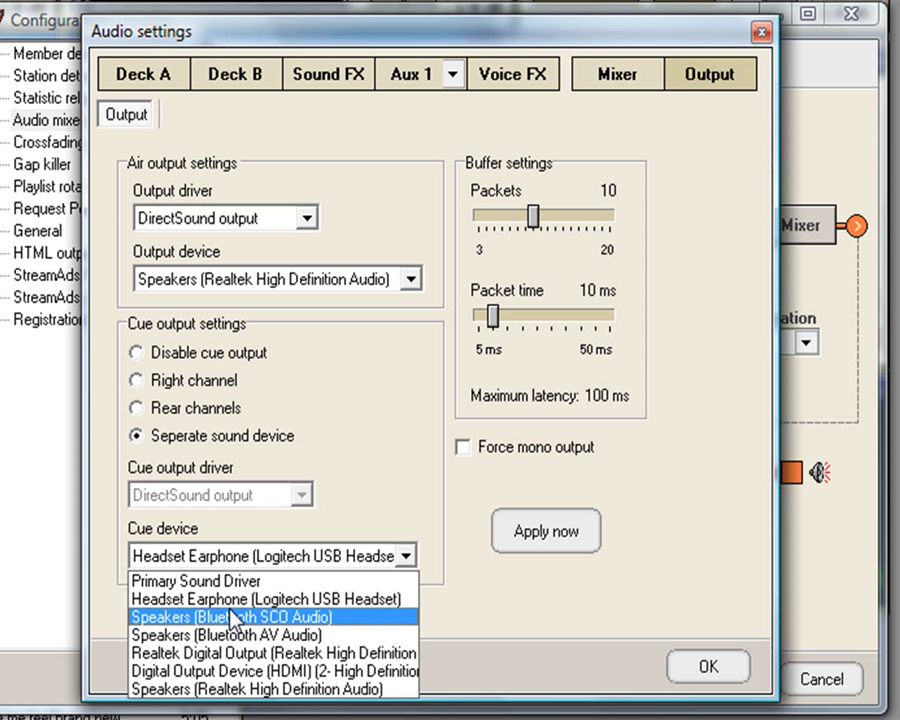
mouse_move(245, 599)
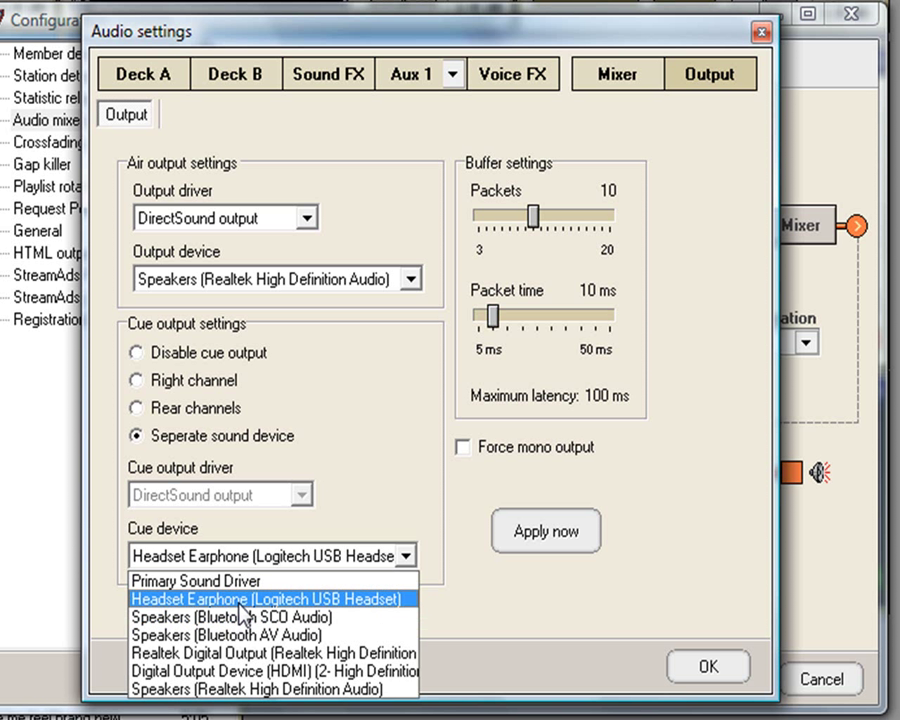
click(266, 598)
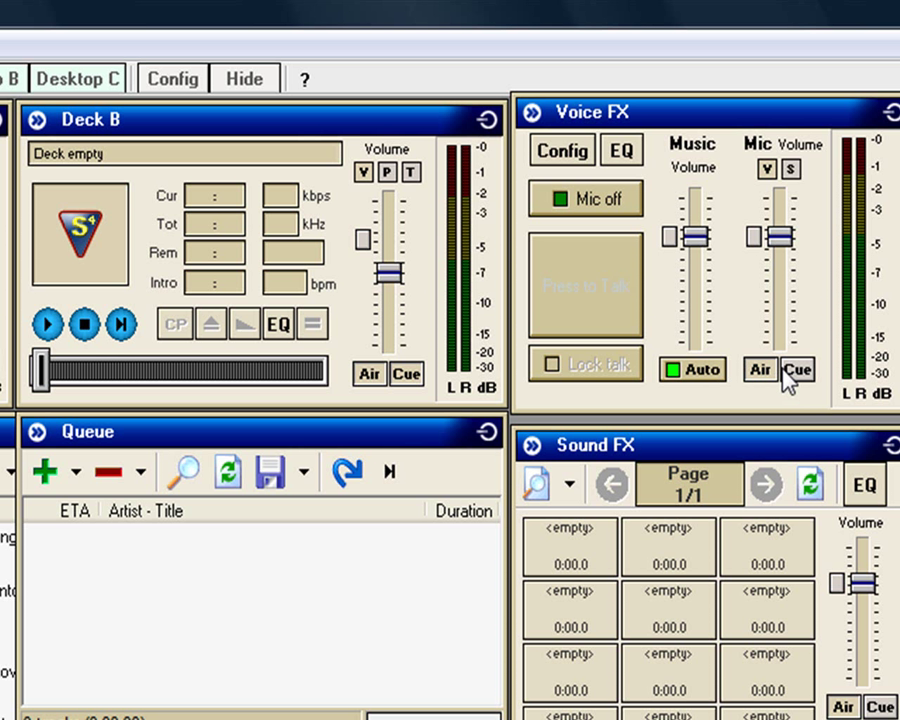
mouse_move(850, 365)
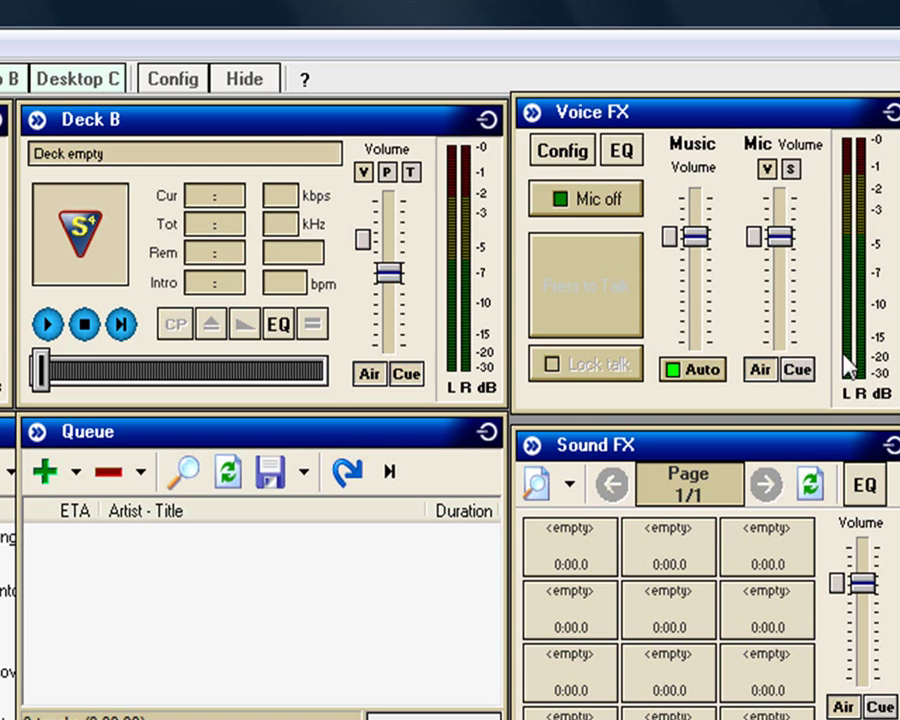
mouse_move(817, 397)
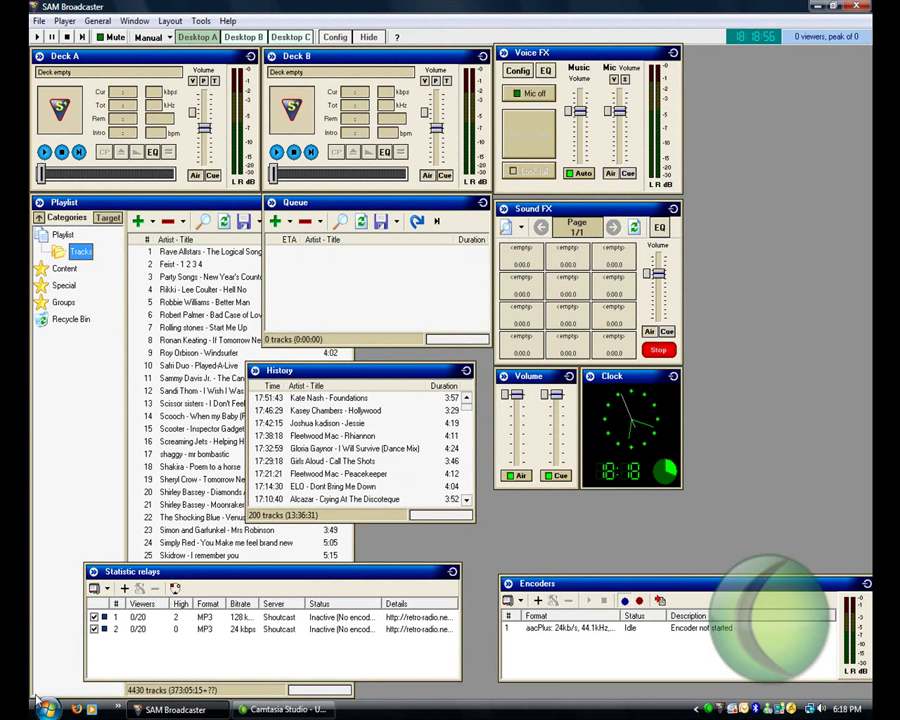
mouse_move(705, 163)
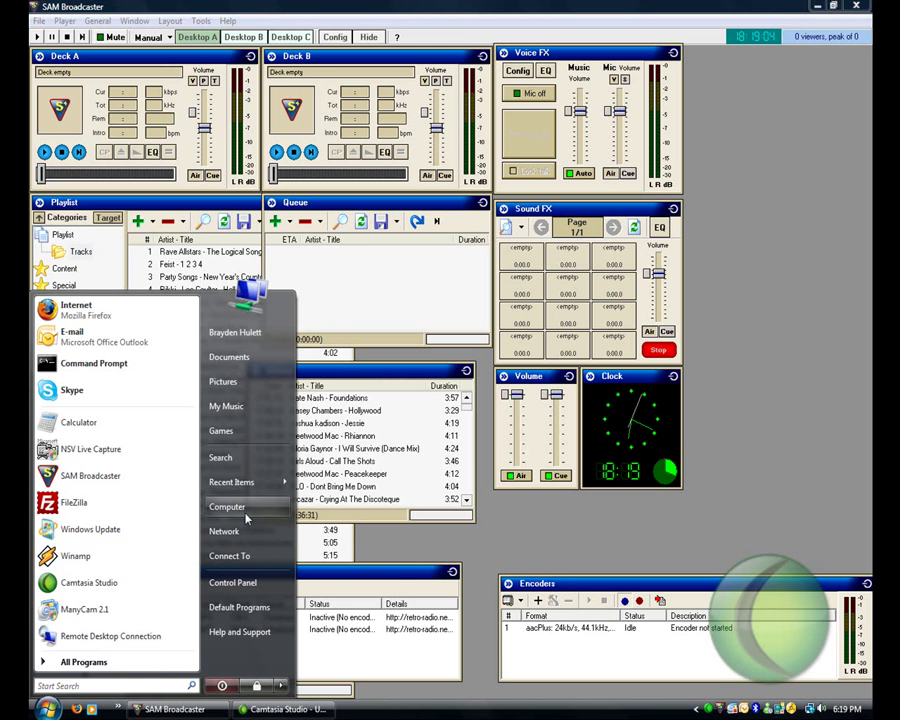
- Go from the Computer window to the Control Panel
click(227, 506)
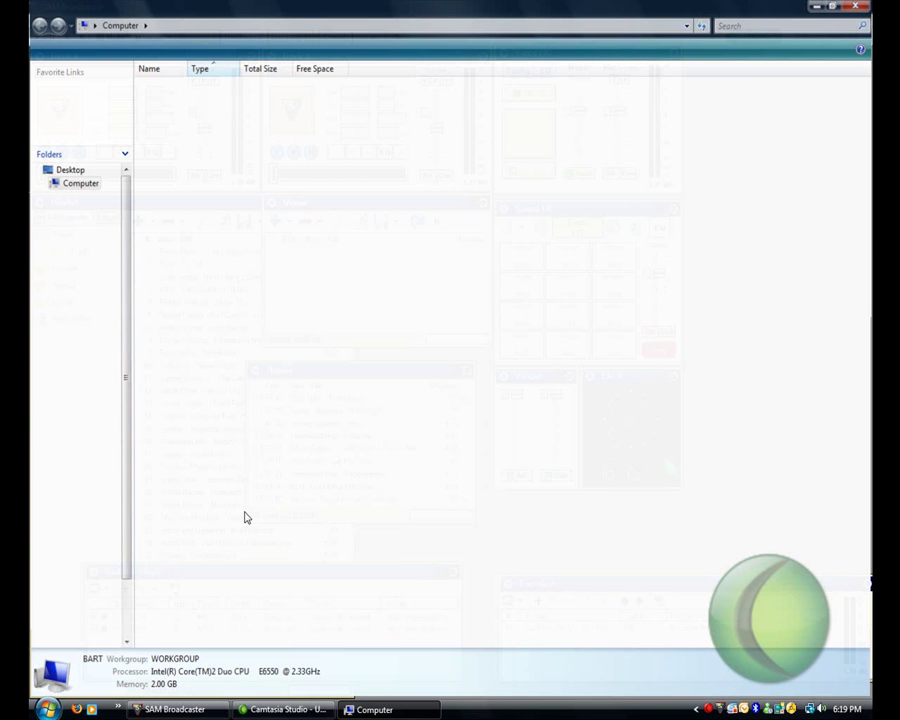
click(13, 709)
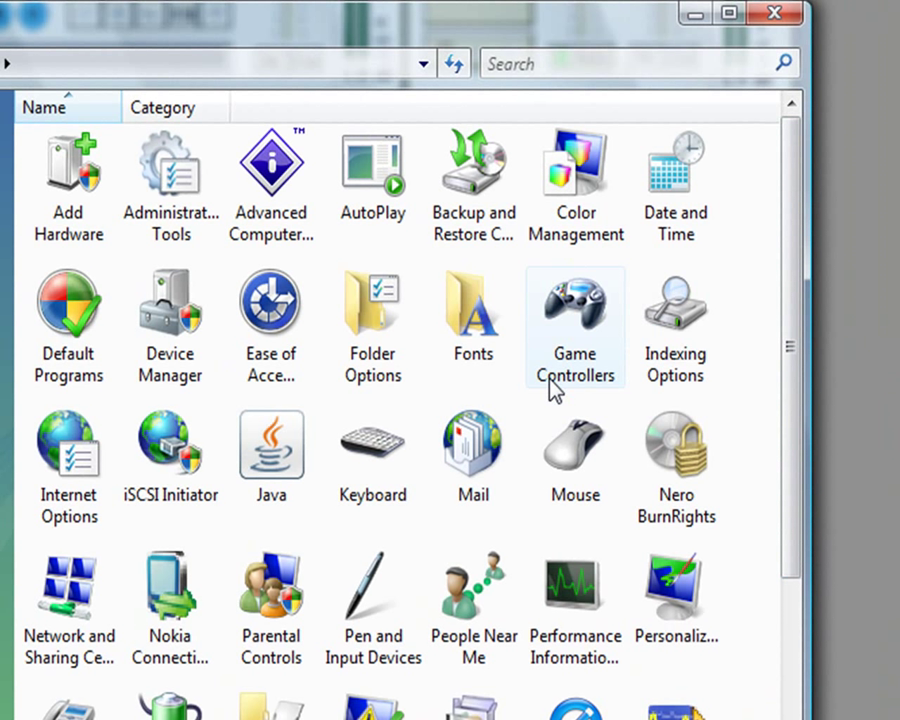
mouse_move(280, 685)
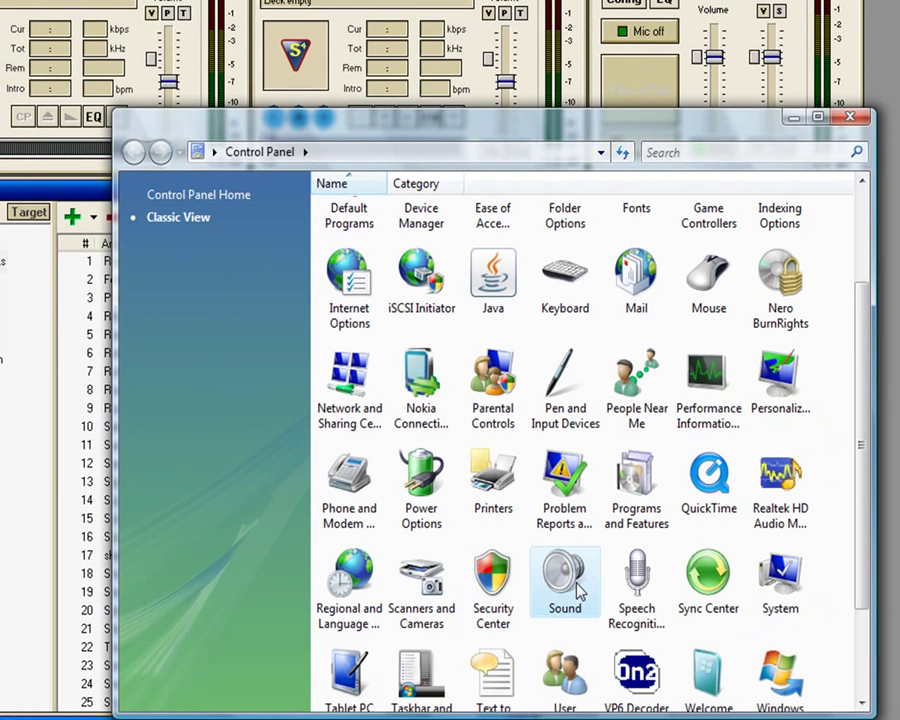
- Bring up Sound settings on the Recording tab and scroll the device list toward Stereo Mix
double_click(564, 583)
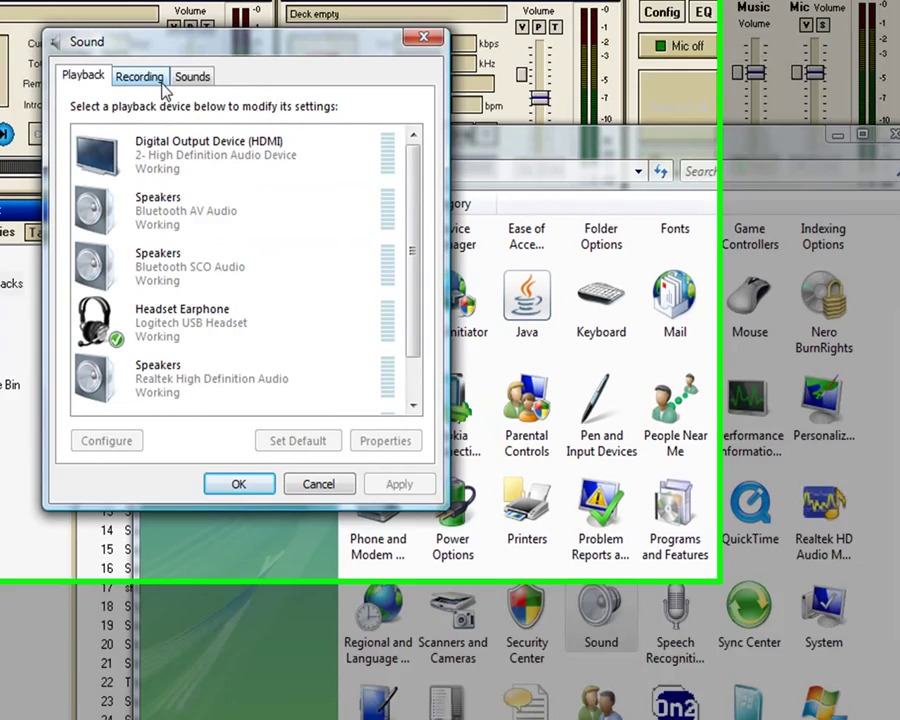
click(140, 76)
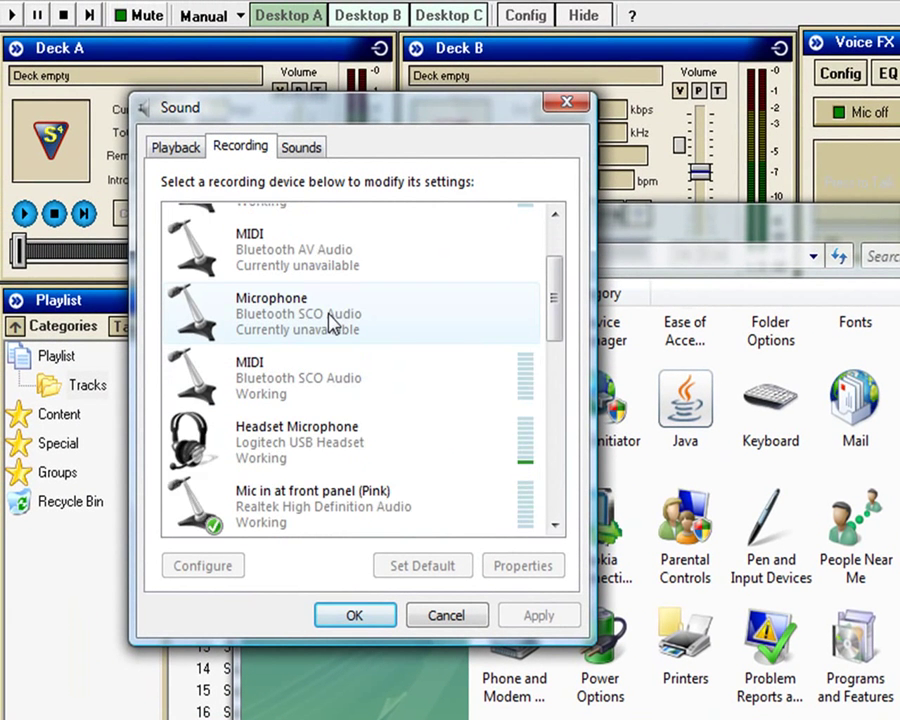
scroll(down, 3)
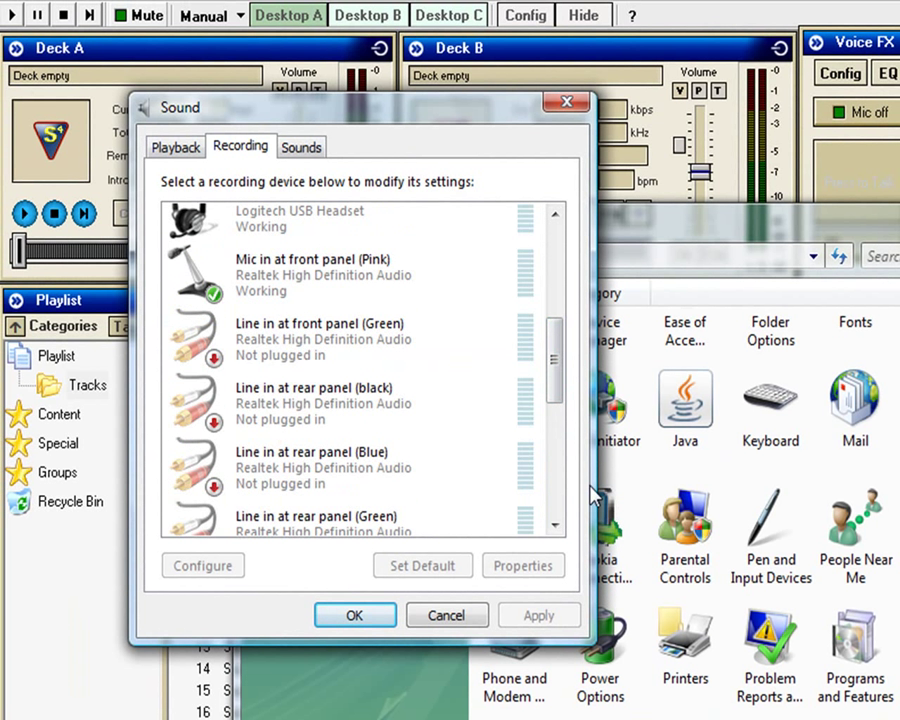
scroll(down, 3)
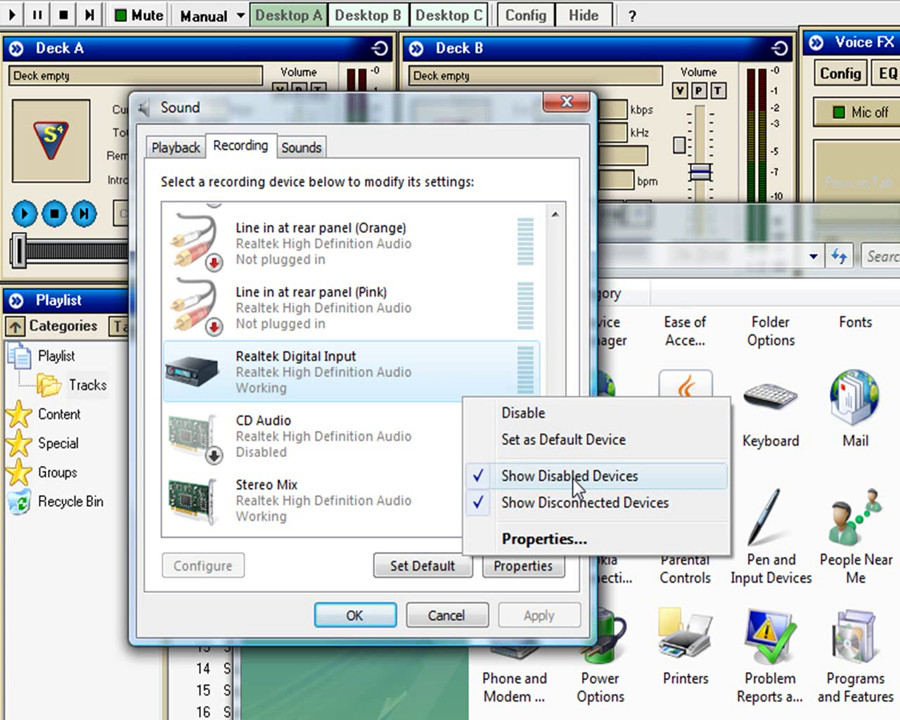
mouse_move(570, 497)
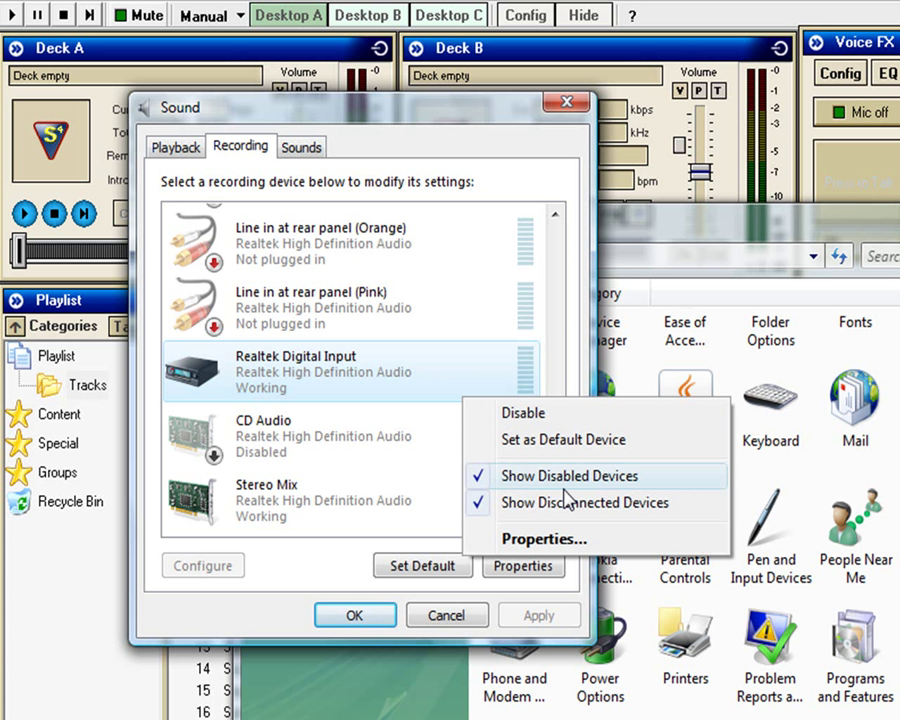
mouse_move(418, 511)
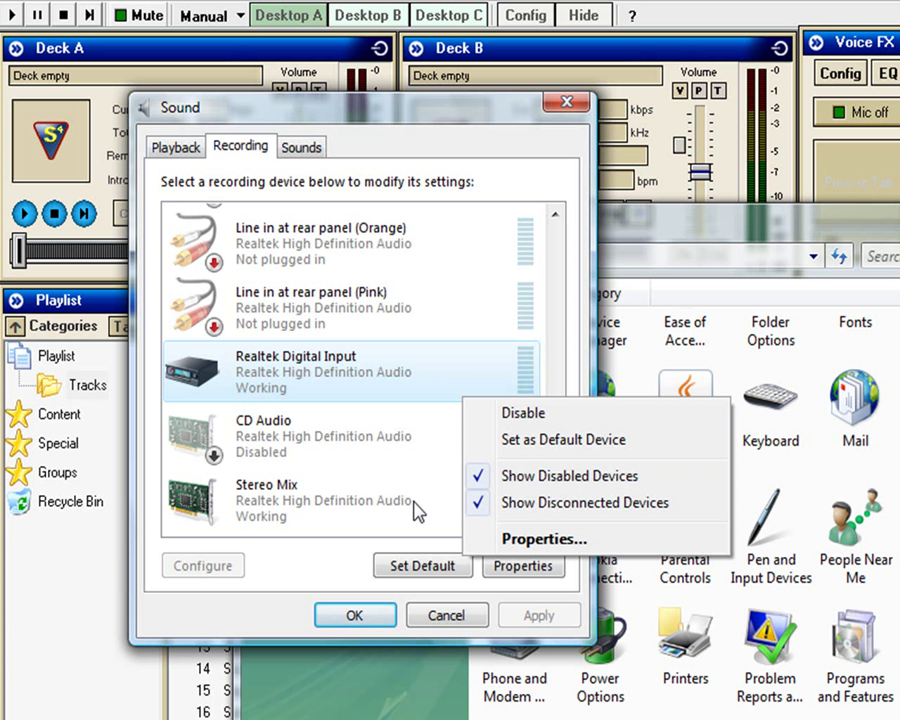
mouse_move(513, 598)
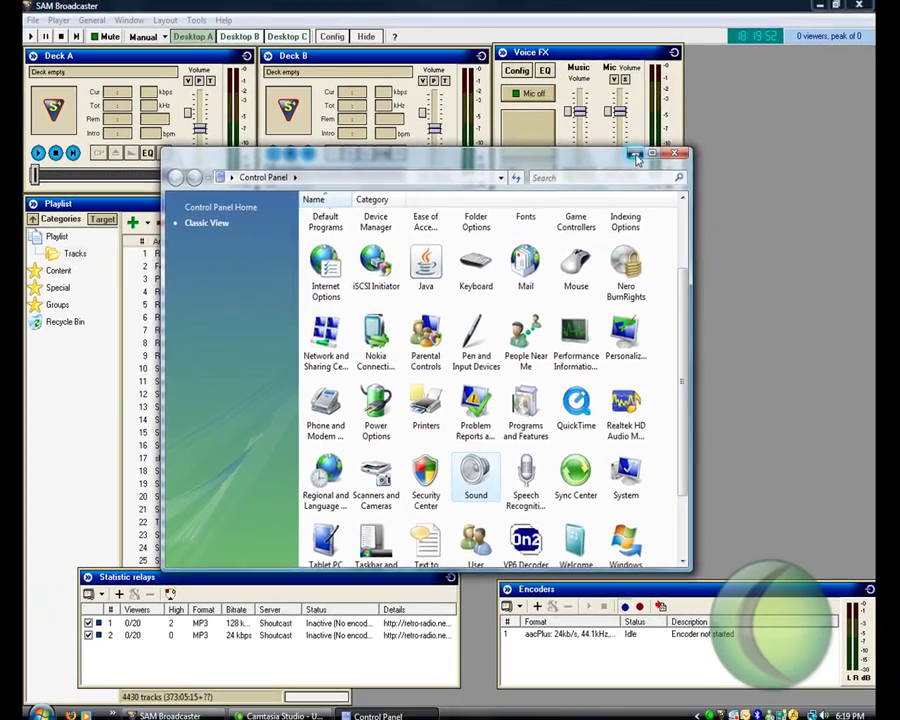
- Put away Control Panel, check NSVCAP's ManyCam Virtual Webcam preview, then minimise NSVCAP
click(18, 710)
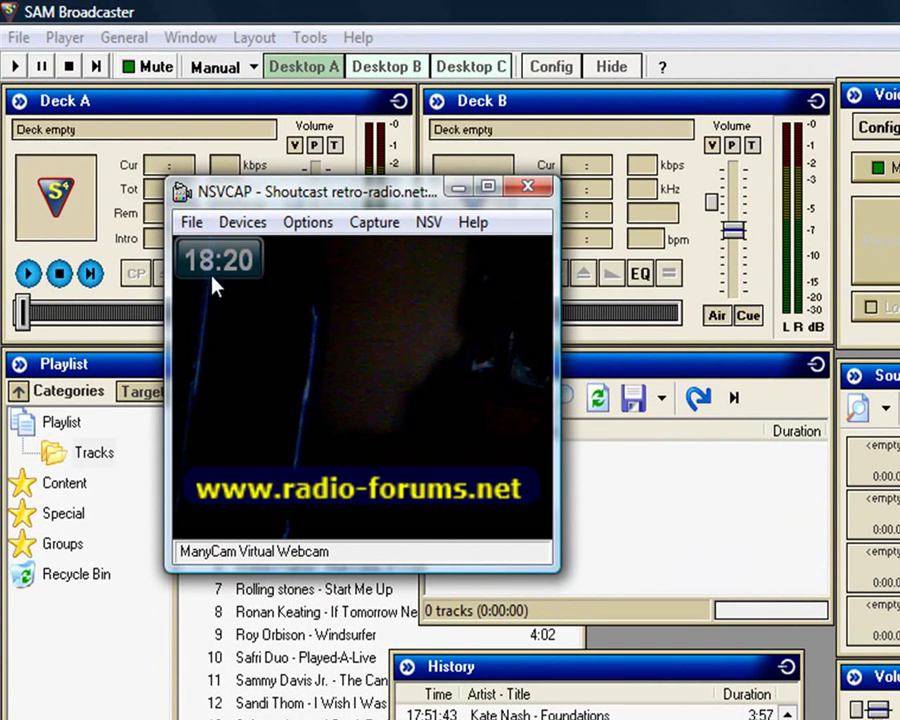
click(242, 222)
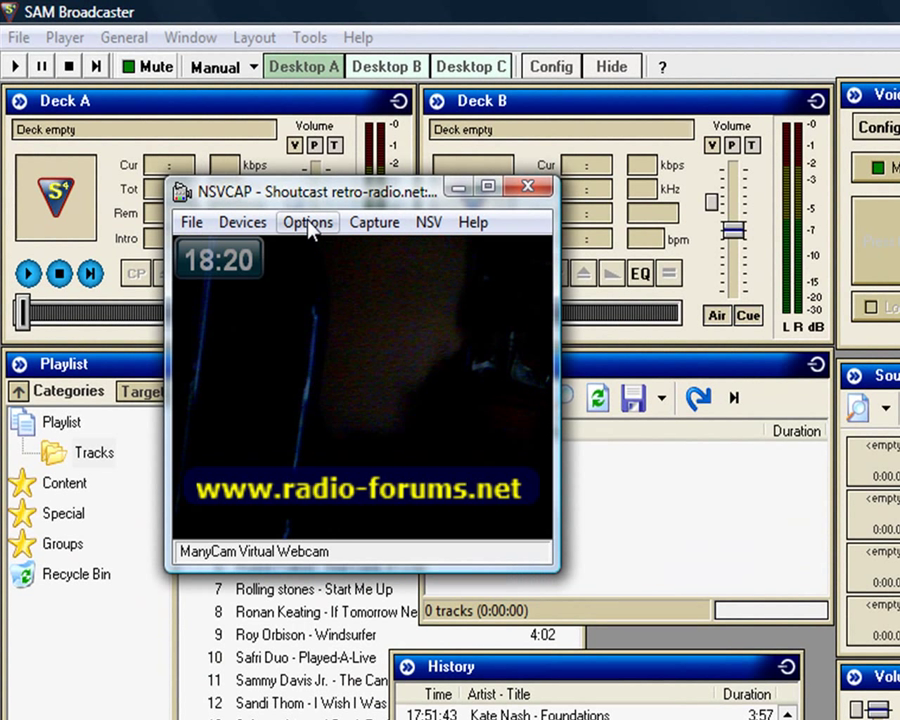
mouse_move(325, 222)
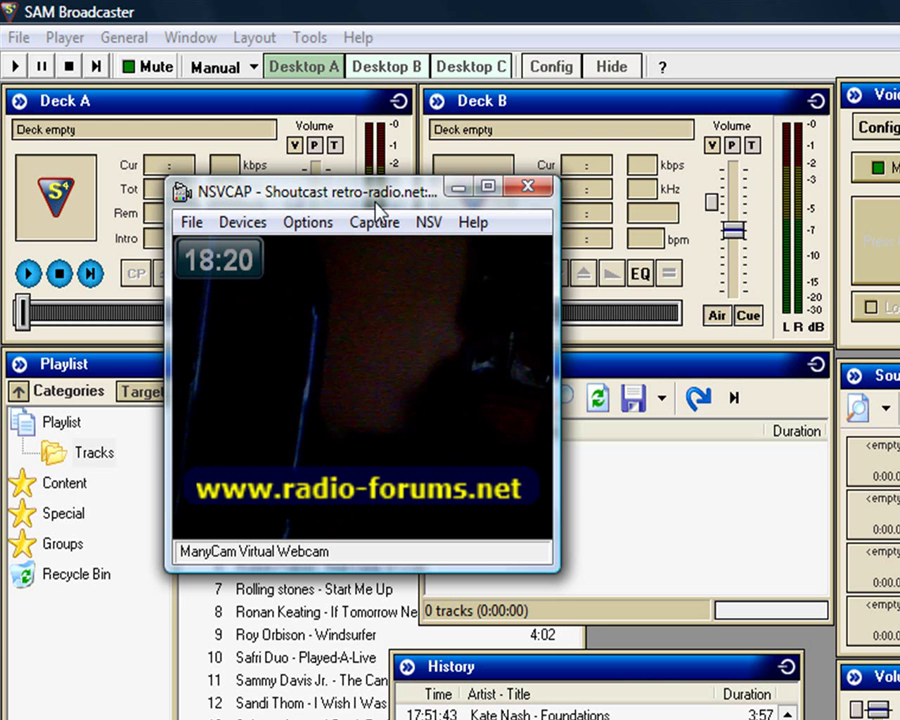
click(527, 186)
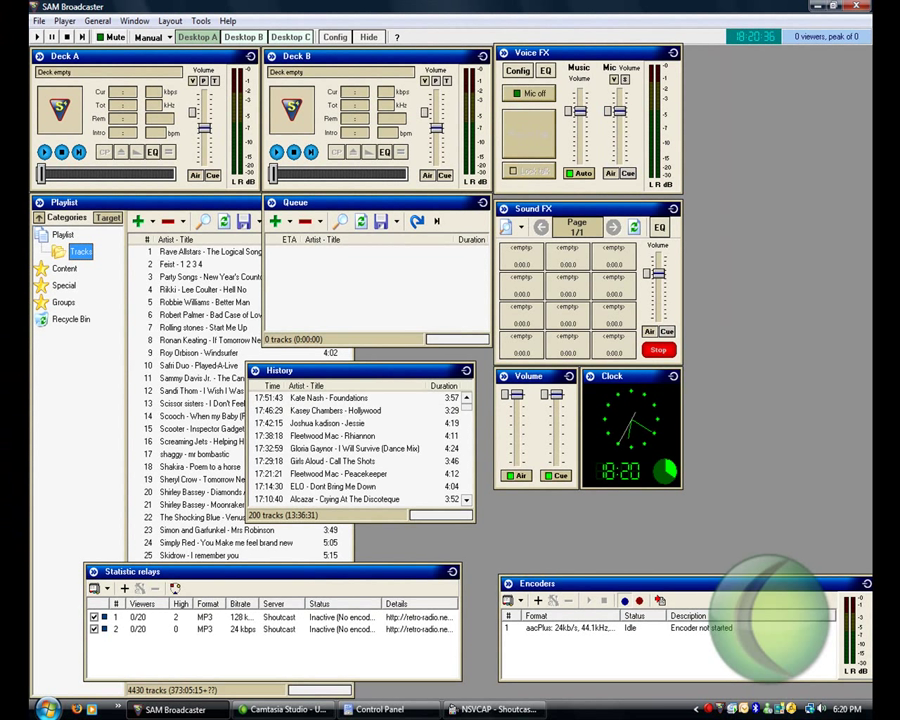
- Restore NSVCAP from the taskbar and bring up its NSV encoder menu
click(18, 709)
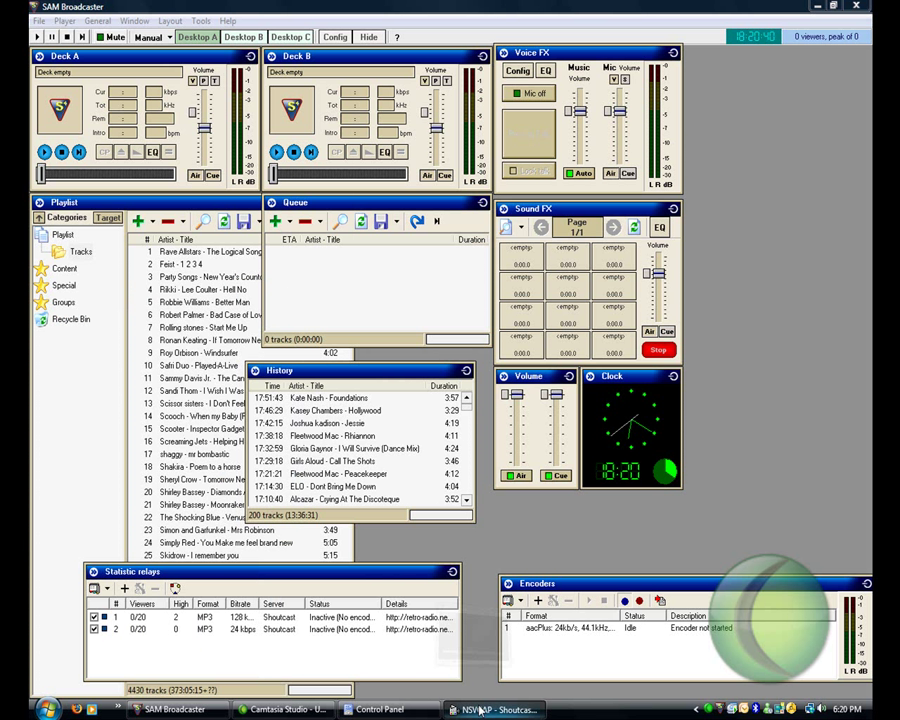
click(490, 709)
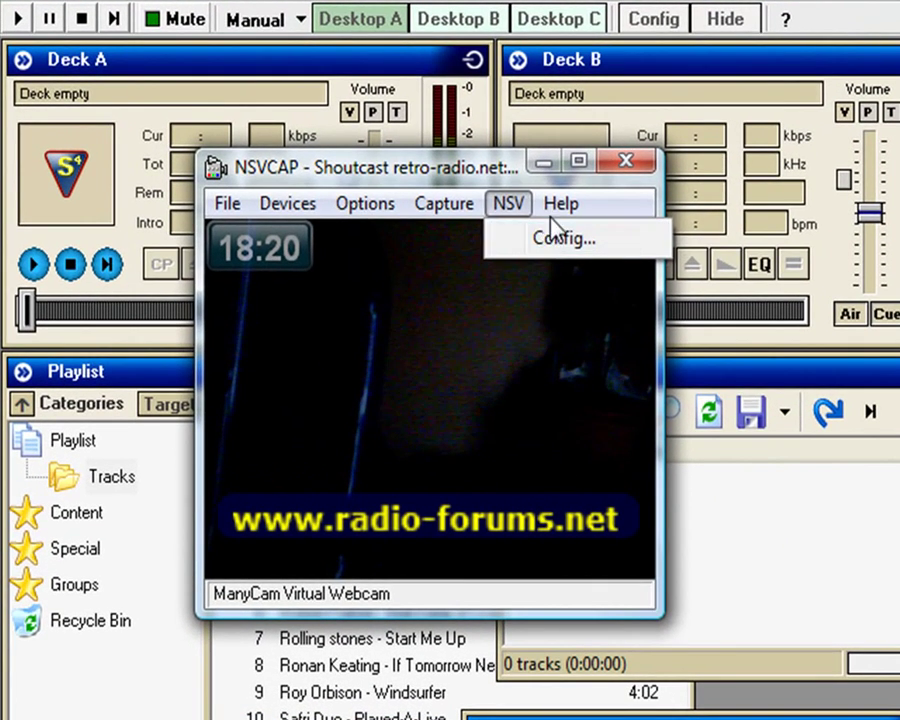
click(560, 203)
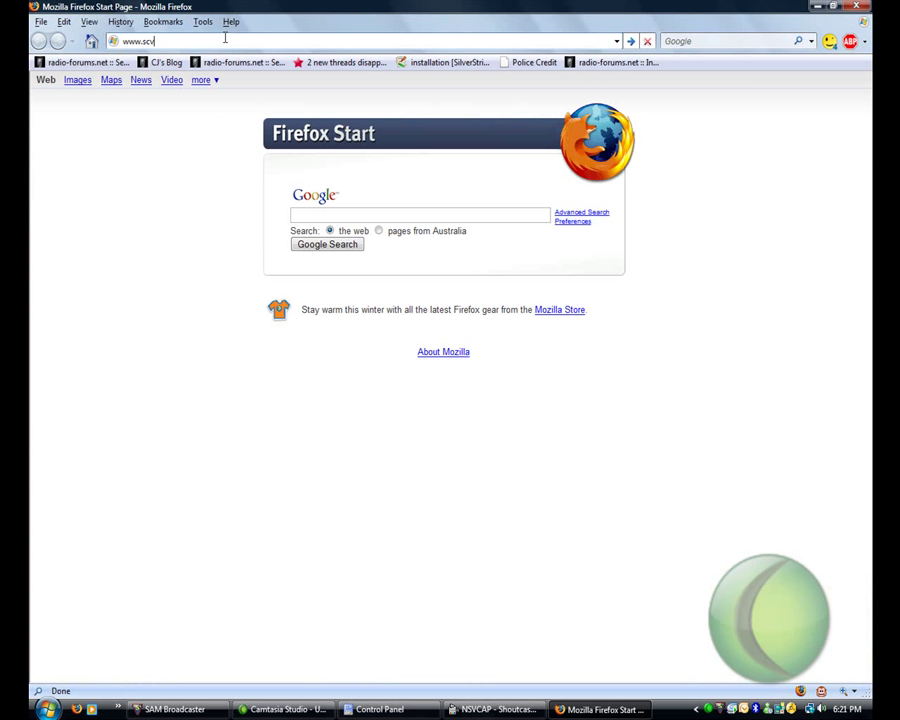
- Enter the web address 'i.n' in the Firefox address bar
text(i.n)
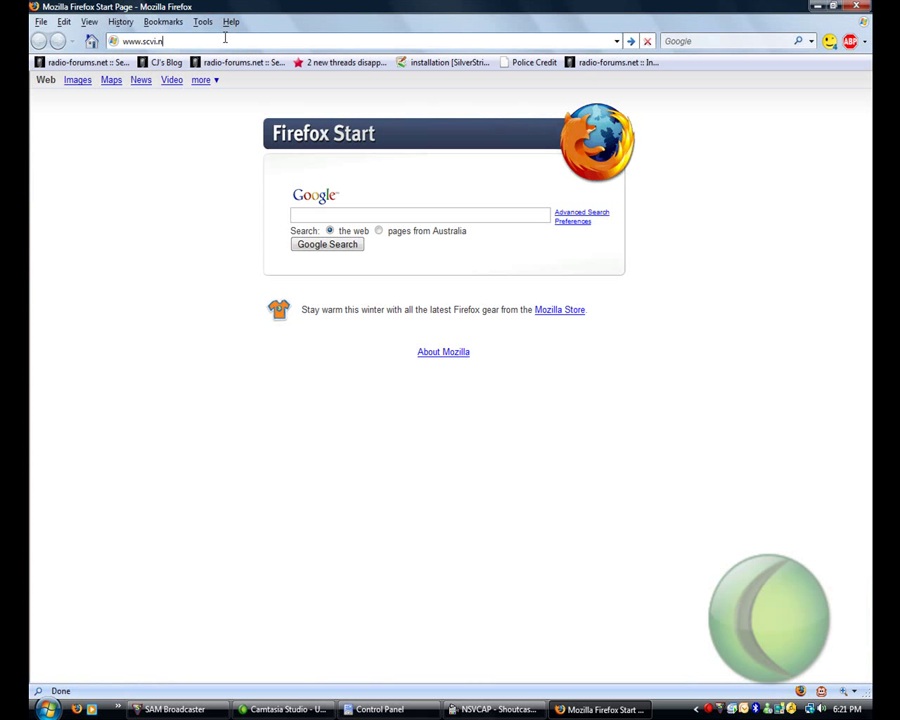
key(Return)
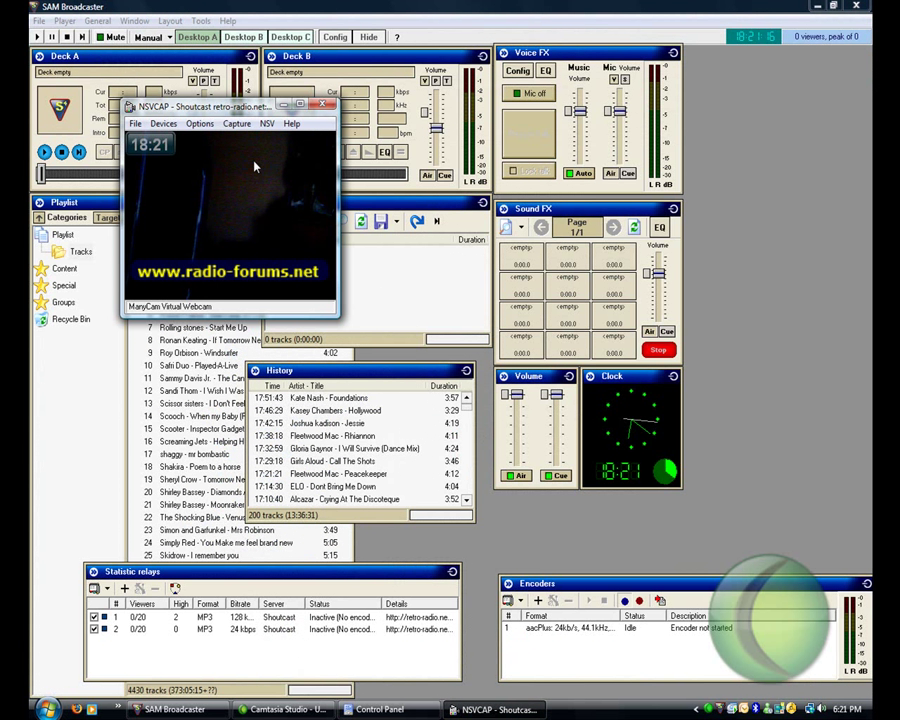
click(267, 123)
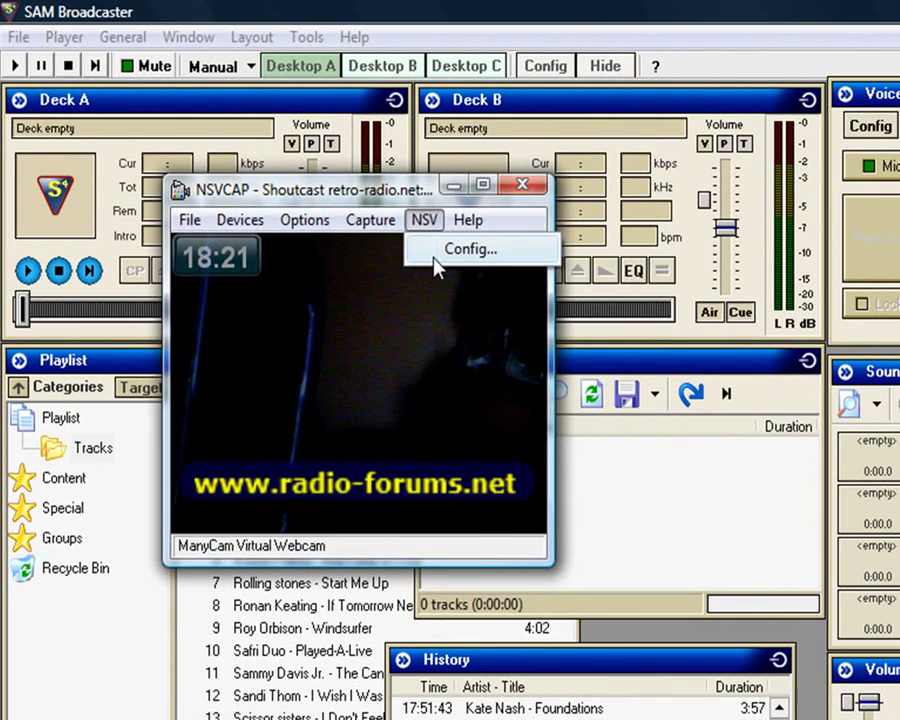
click(468, 249)
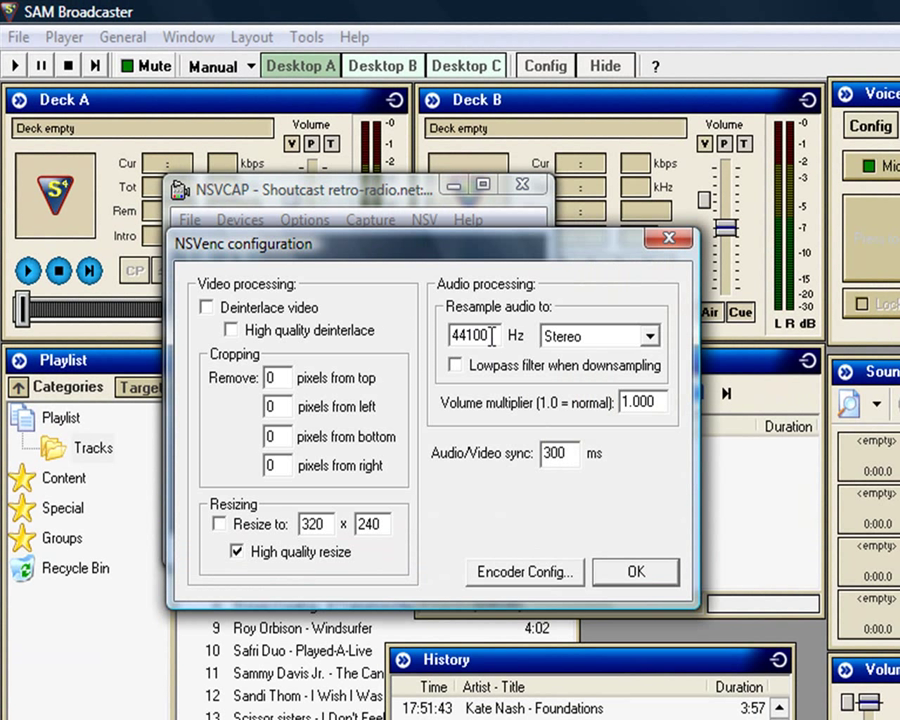
mouse_move(505, 395)
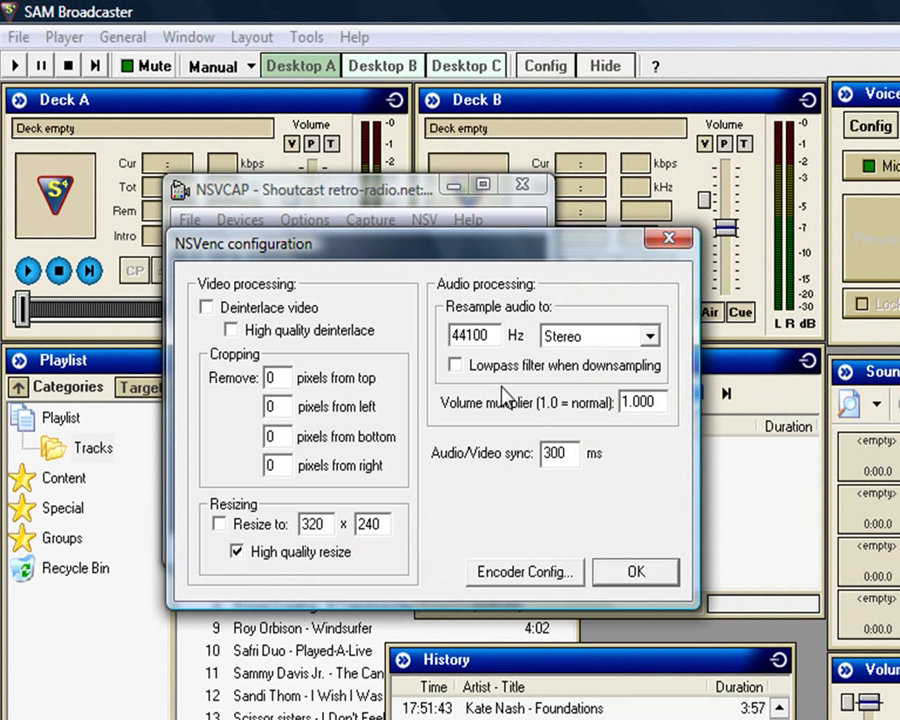
mouse_move(546, 412)
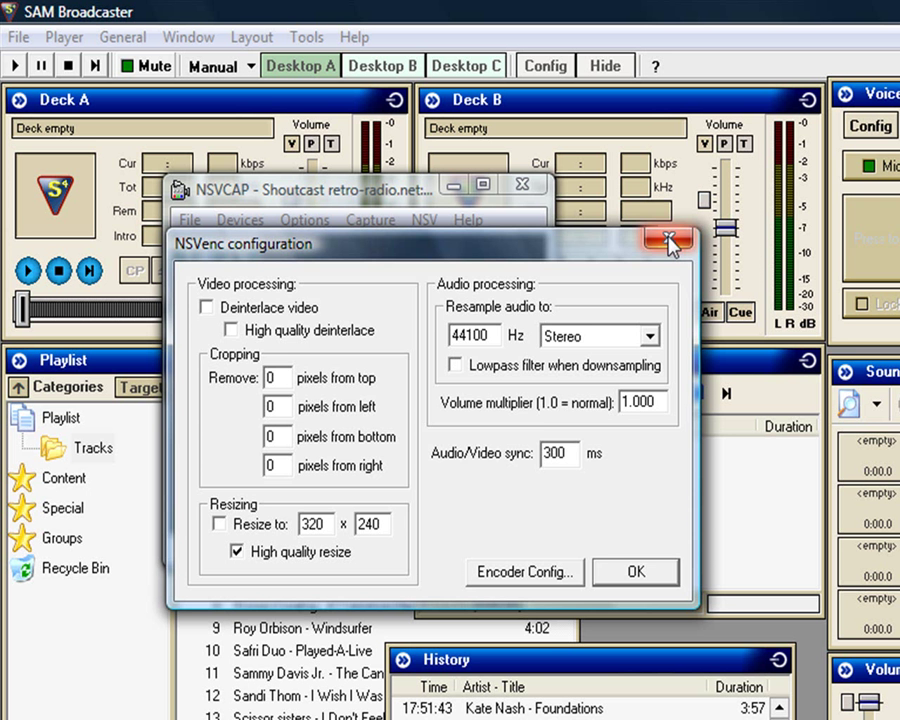
click(668, 241)
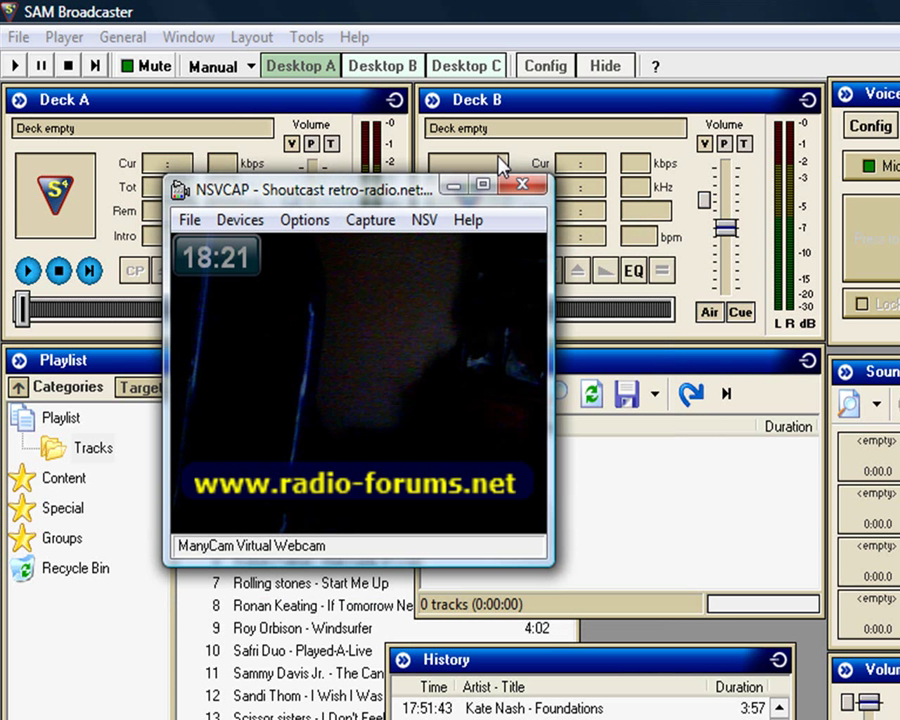
- Via File > Config, keep air output on Speakers (Realtek High Definition Audio)
click(524, 186)
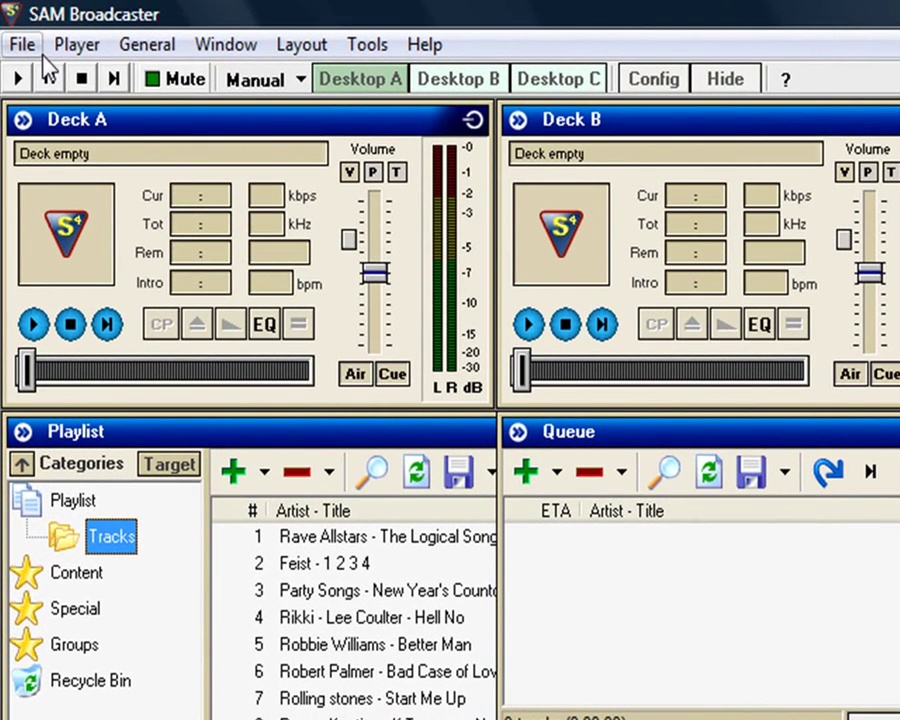
click(22, 44)
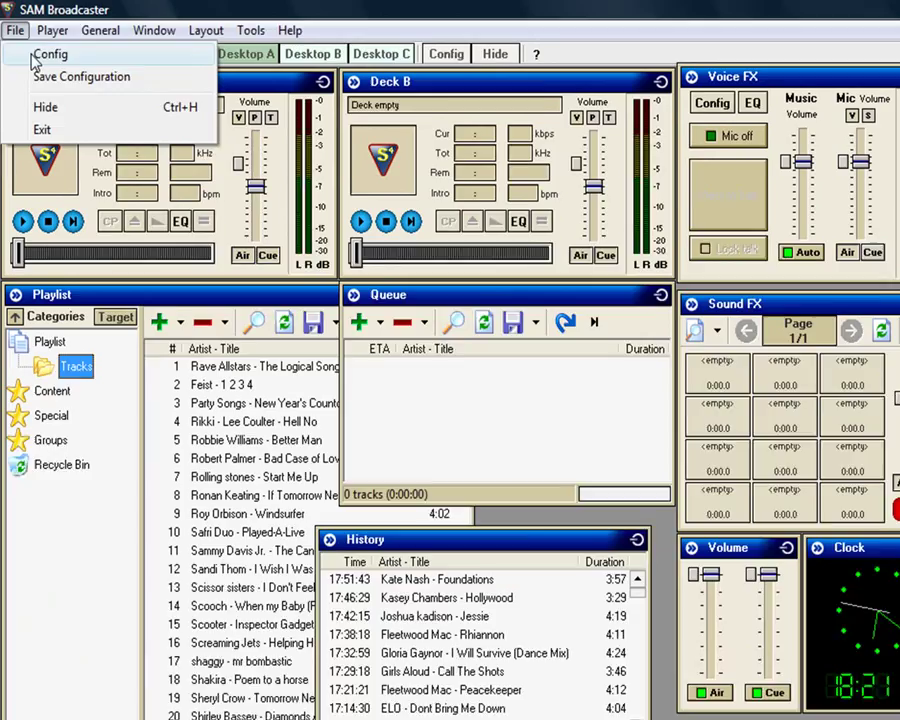
click(51, 54)
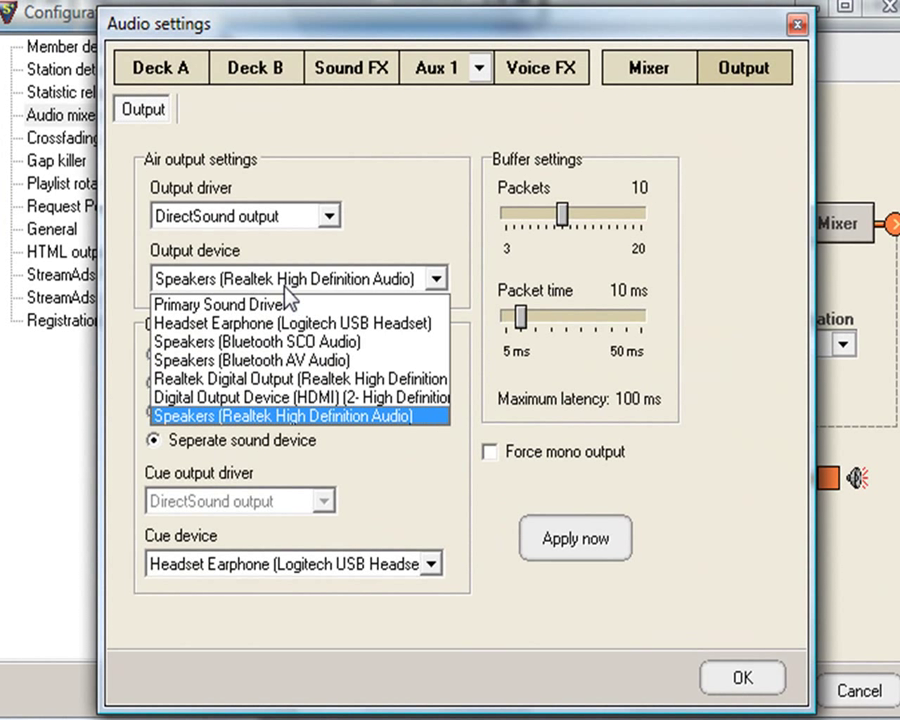
click(300, 416)
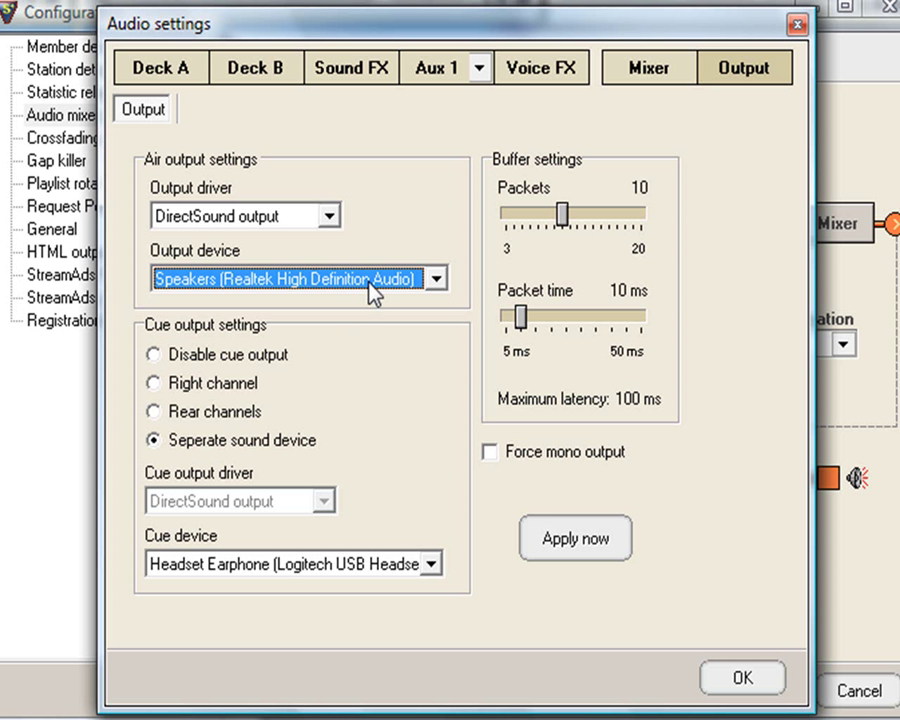
click(436, 278)
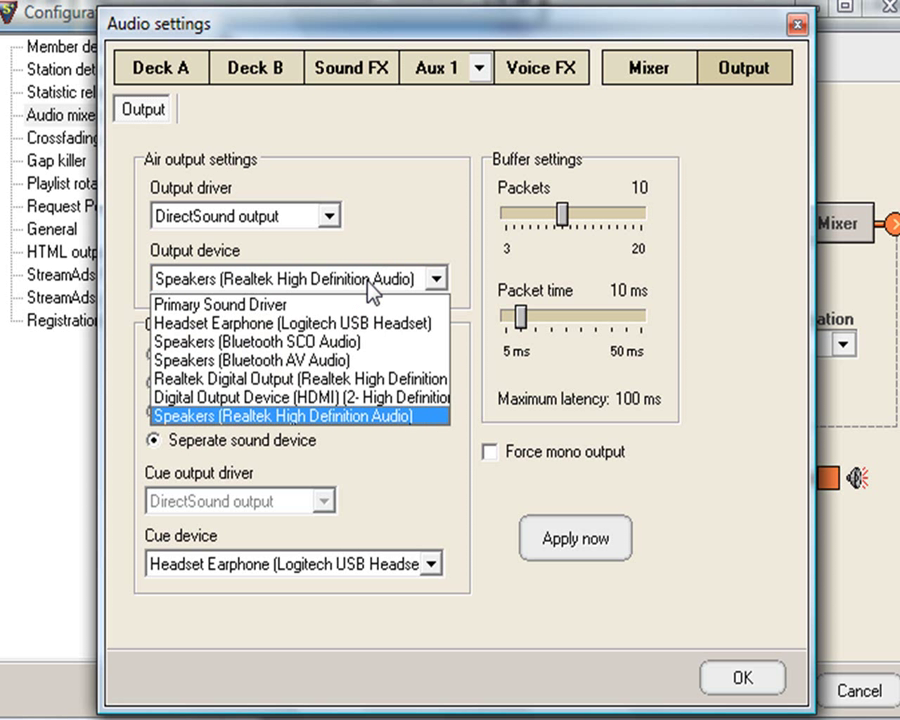
click(286, 415)
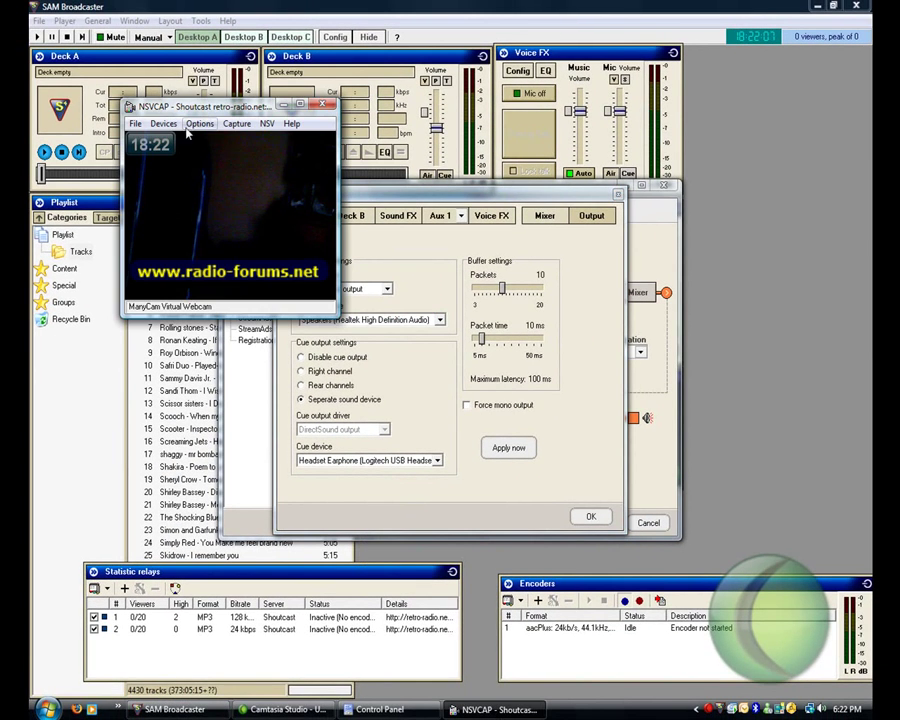
- Confirm Audio settings and close Configuration to return to SAM's main layout
click(163, 123)
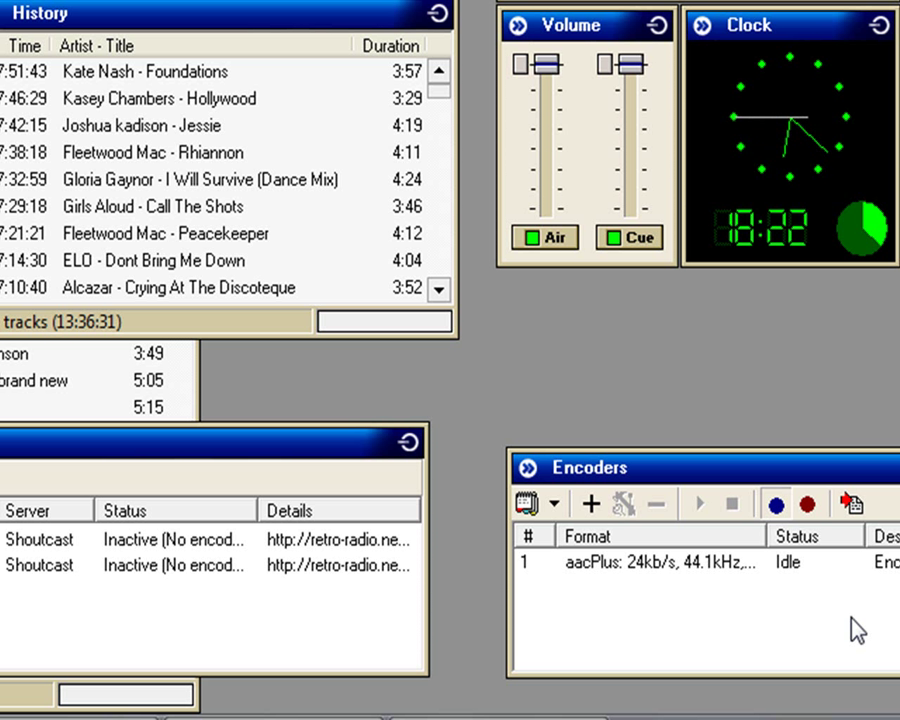
mouse_move(231, 672)
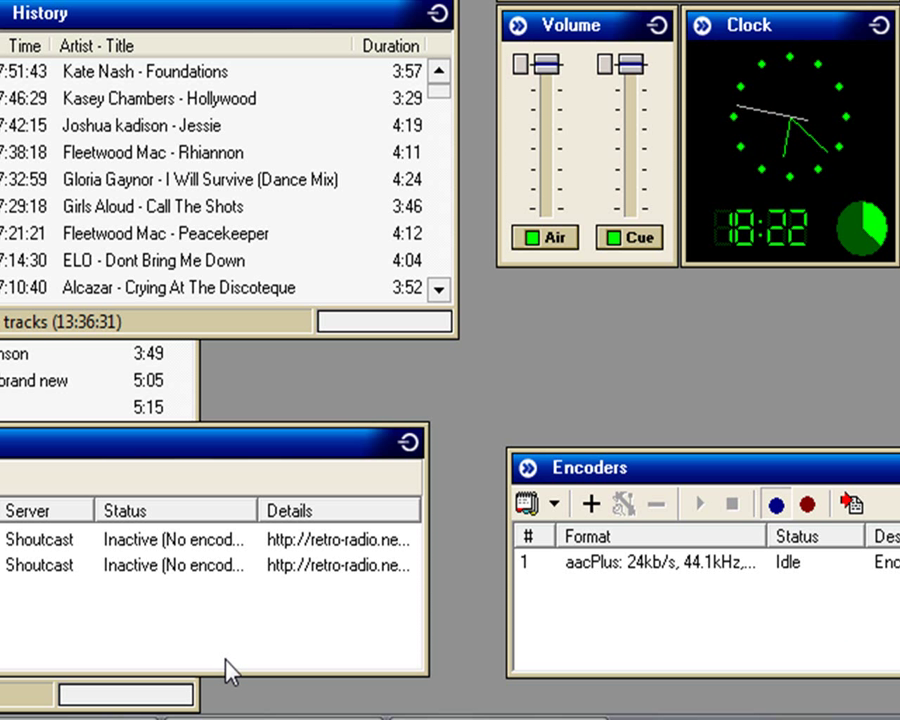
mouse_move(265, 658)
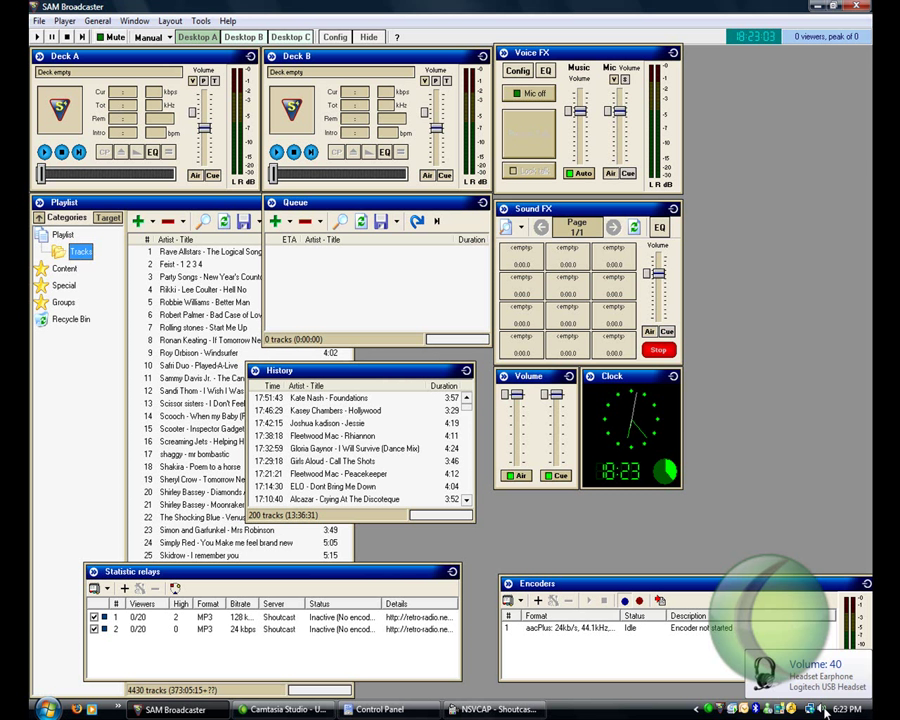
- Switch Volume Mixer to Realtek speakers, lower their volume to 55, and close it
right_click(820, 708)
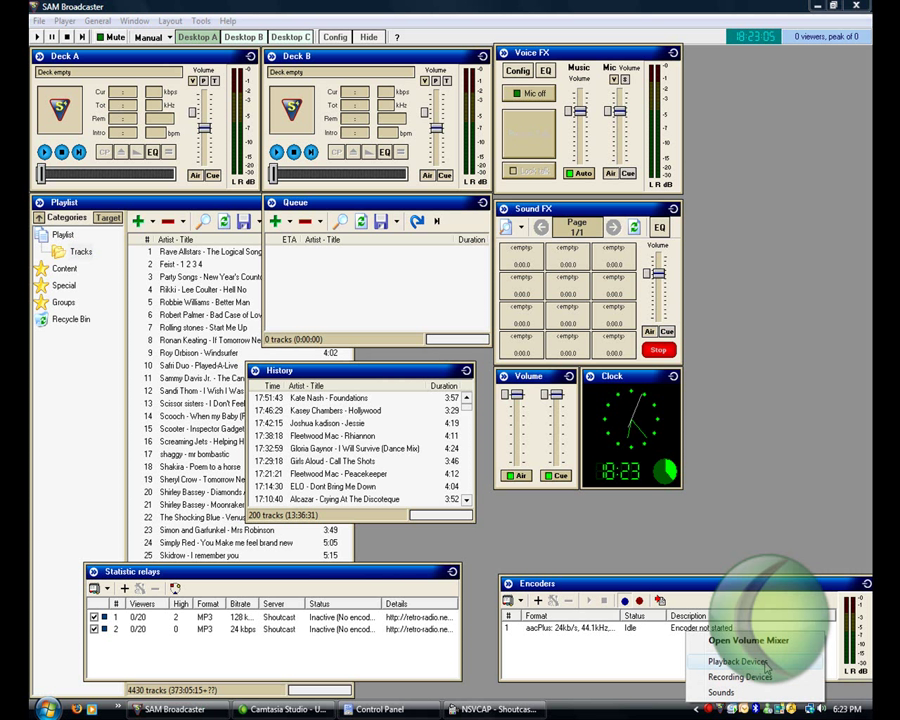
click(748, 640)
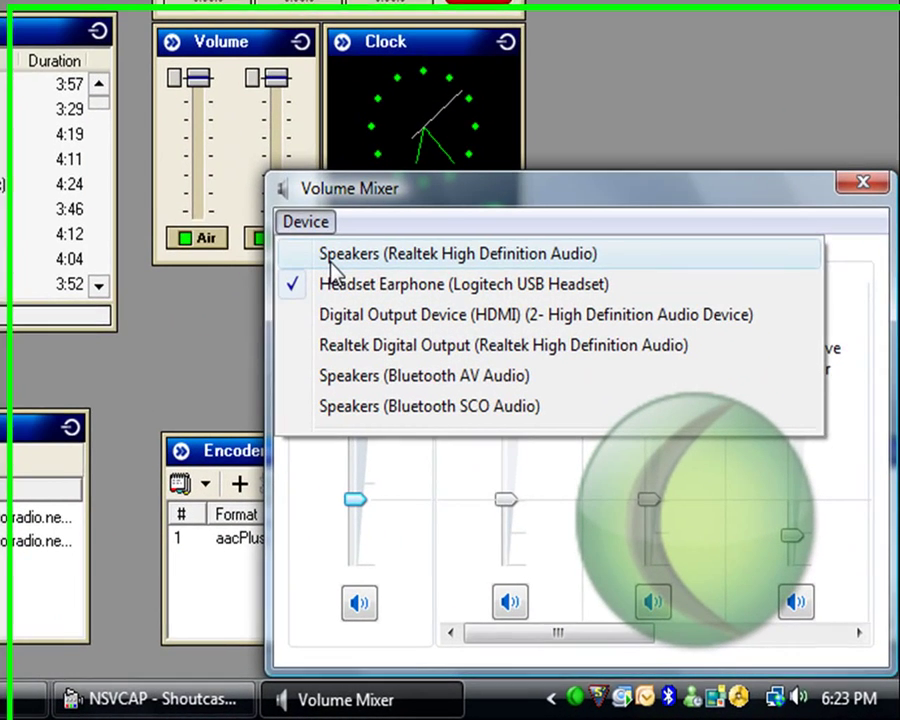
click(459, 253)
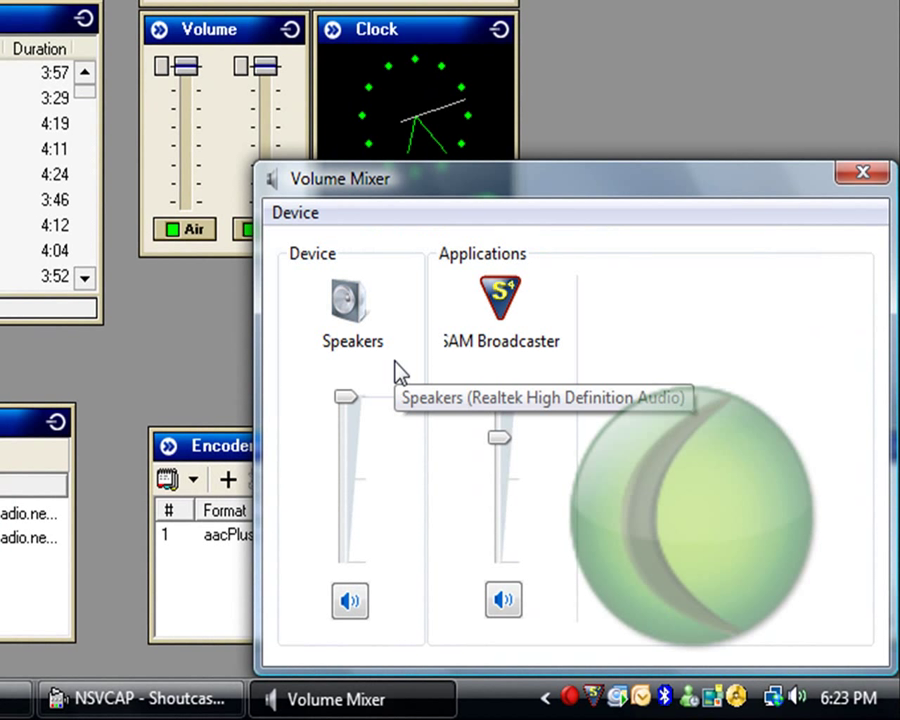
click(294, 213)
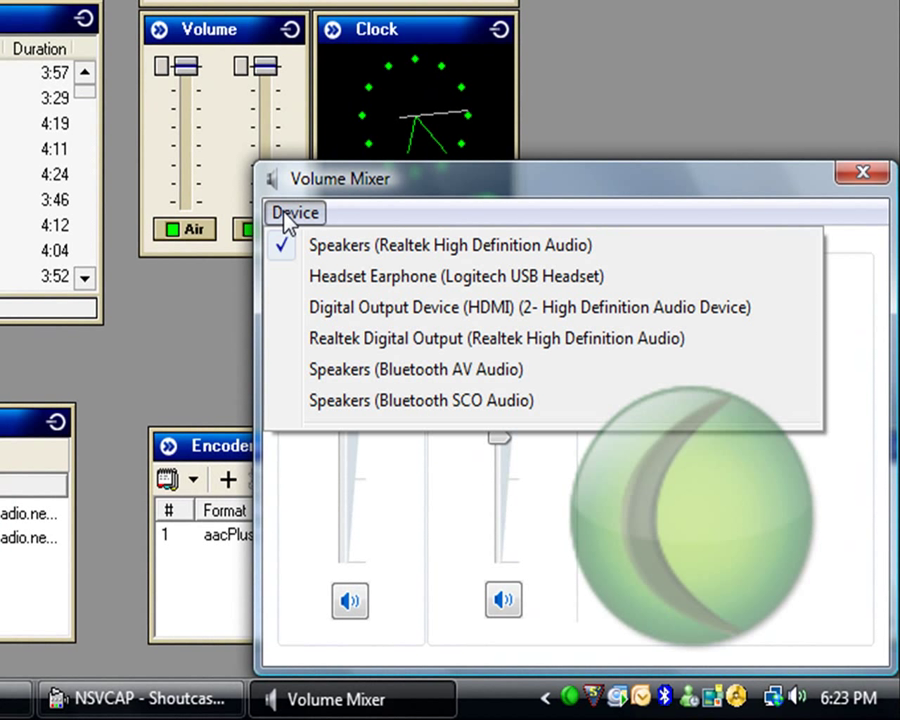
mouse_move(330, 245)
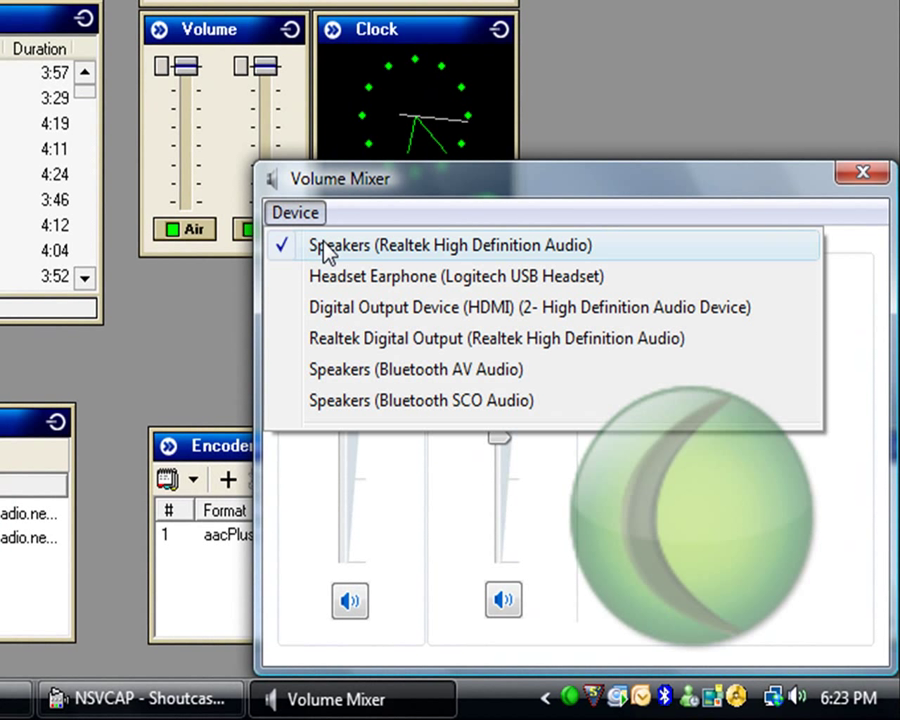
mouse_move(452, 601)
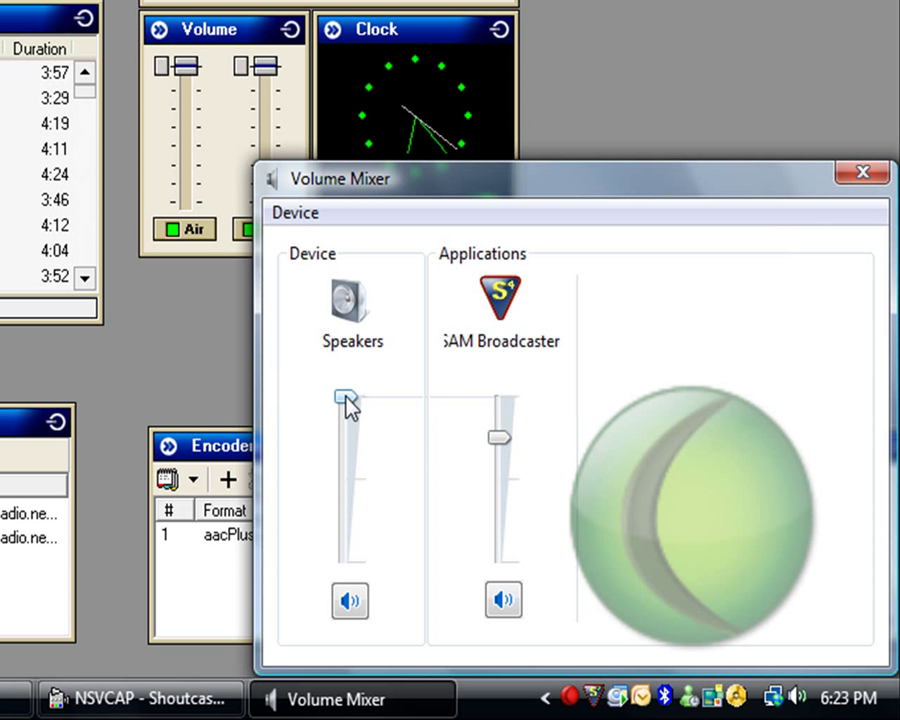
drag(347, 397, 347, 457)
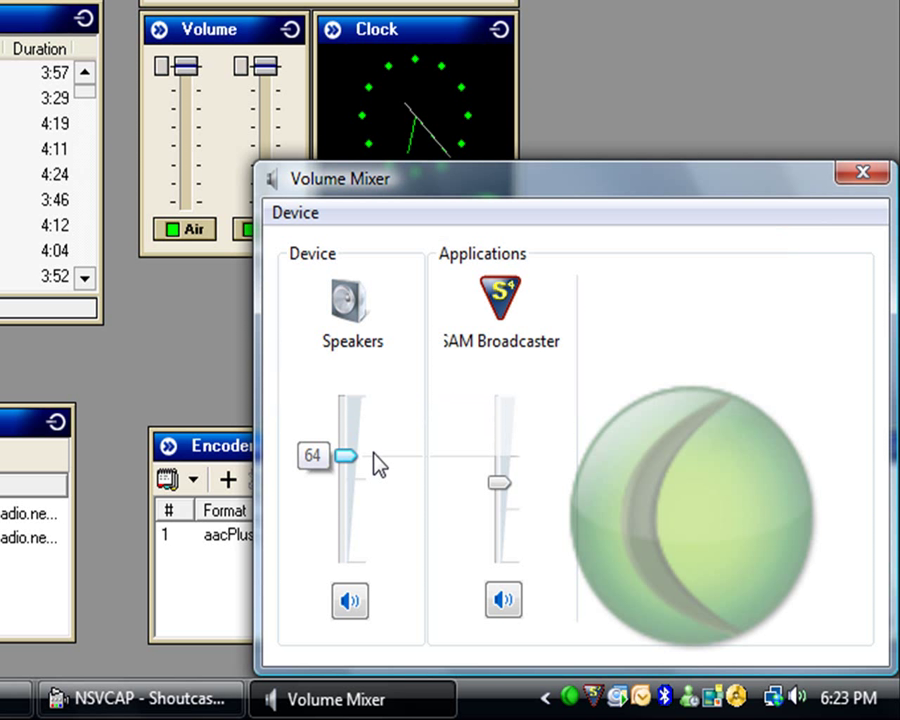
drag(347, 457, 347, 475)
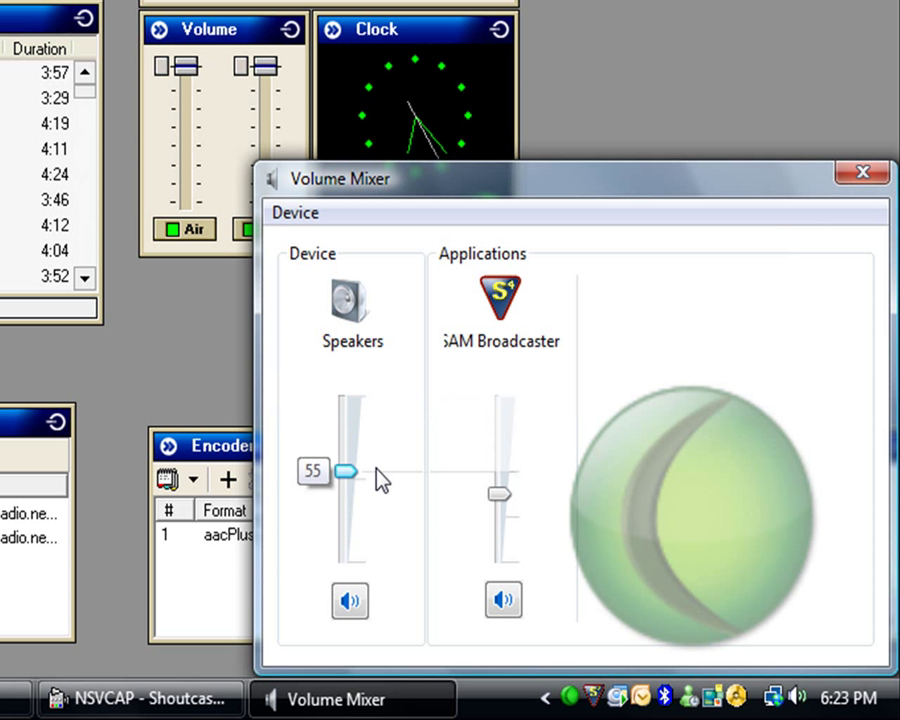
click(861, 172)
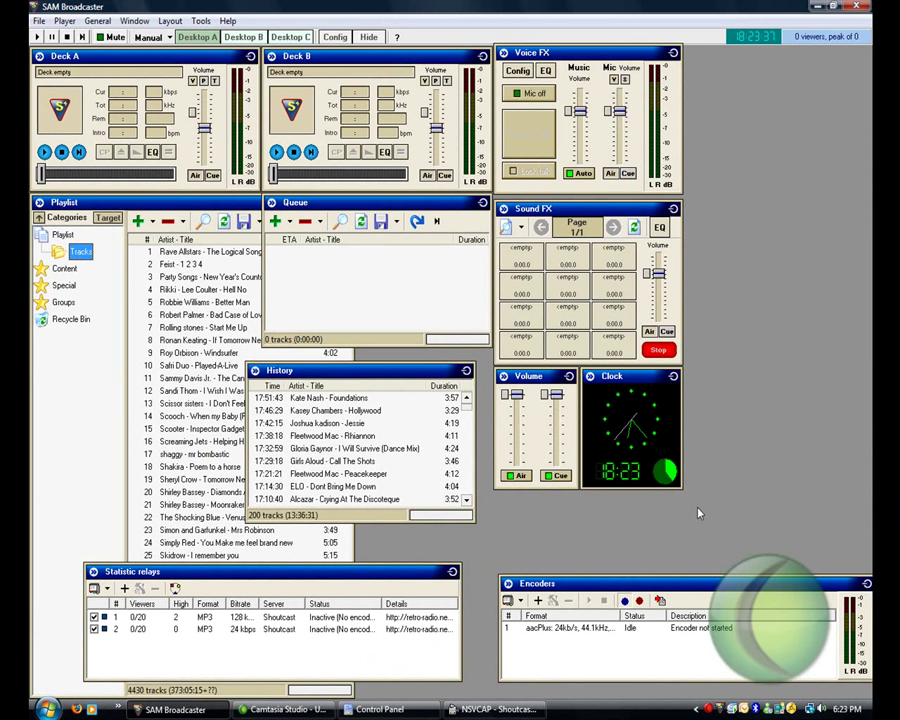
mouse_move(805, 505)
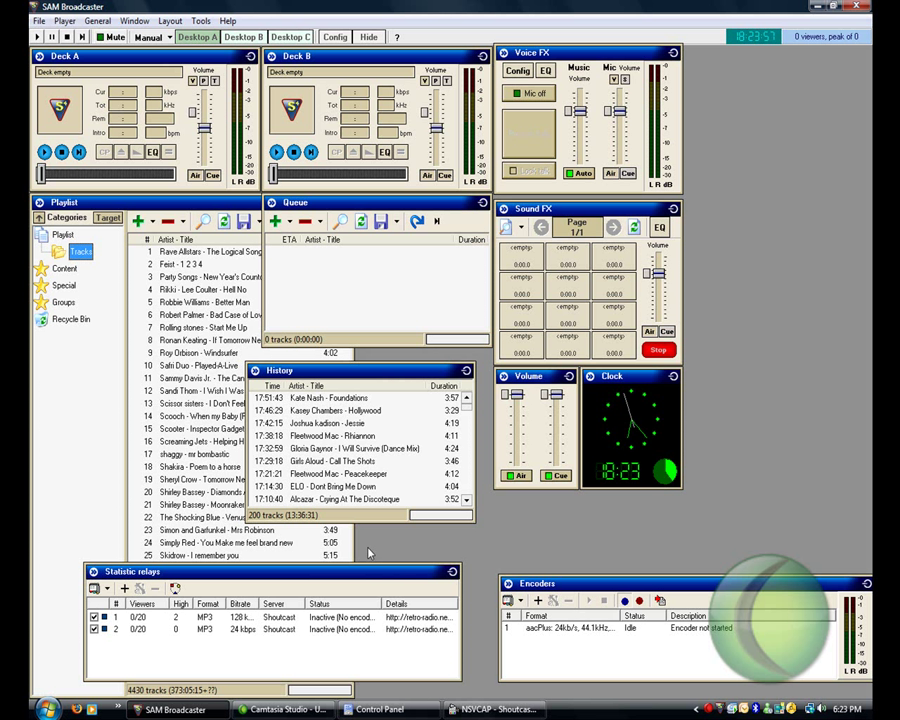
- Bring the NSVCAP window with the ManyCam webcam preview in front of SAM Broadcaster
click(495, 709)
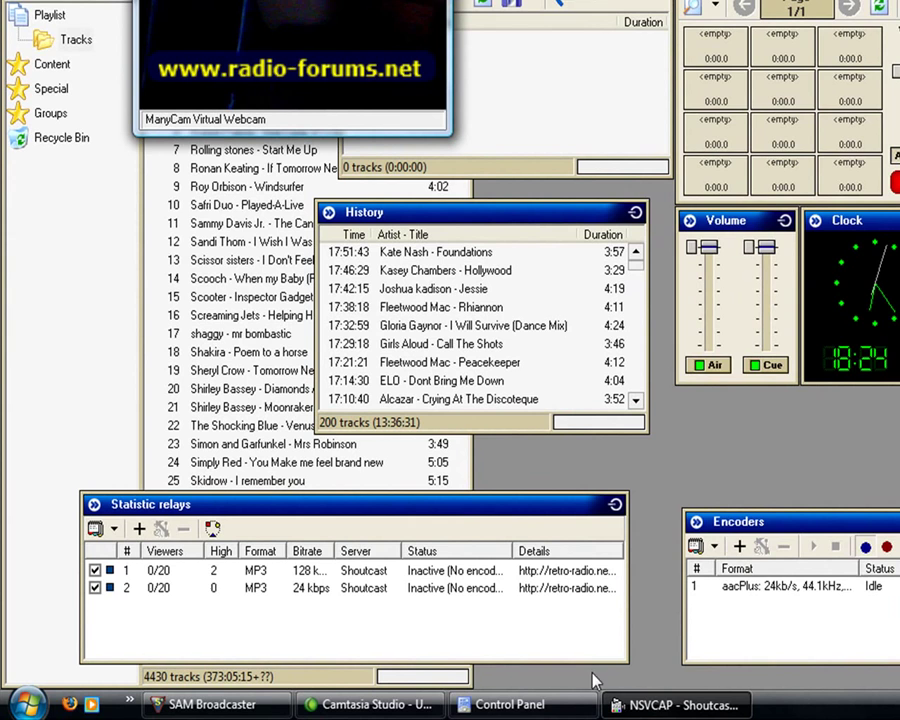
mouse_move(190, 100)
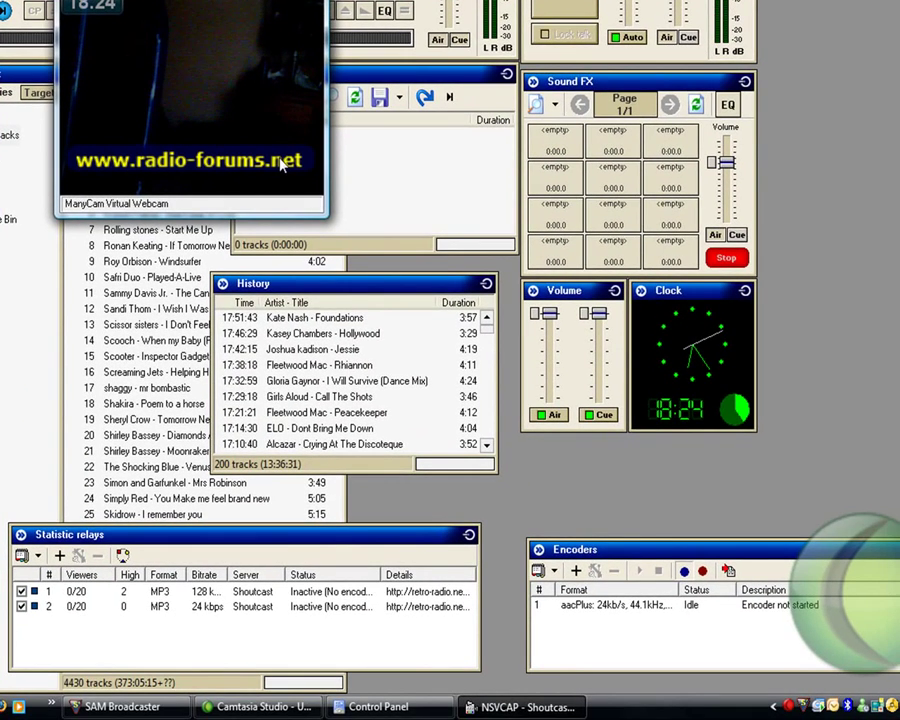
mouse_move(82, 175)
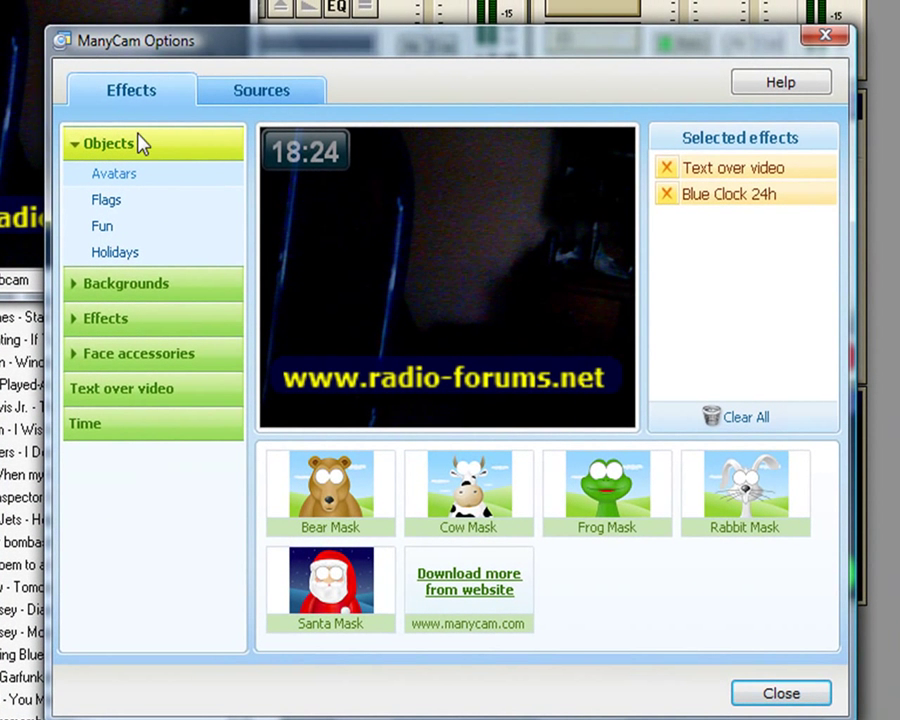
mouse_move(216, 184)
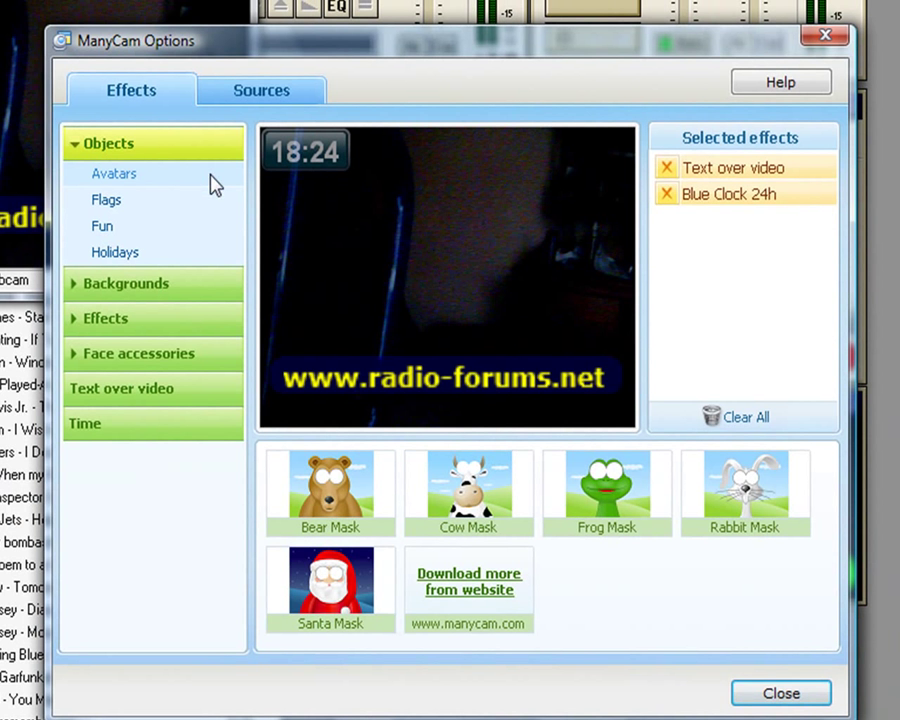
mouse_move(338, 382)
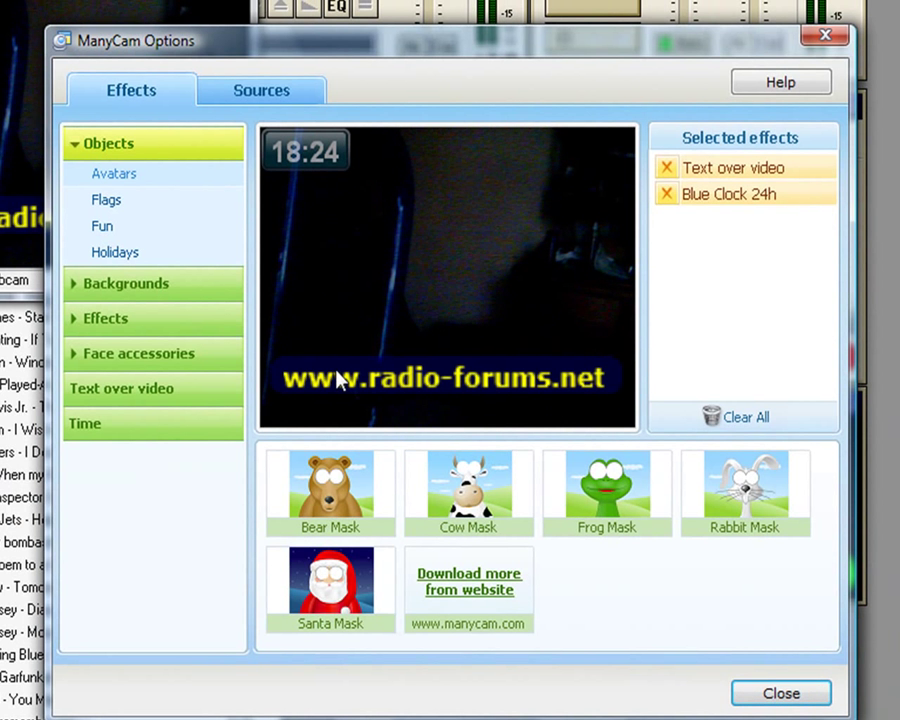
- Switch ManyCam Options to the Sources tab listing the camera sources
click(261, 90)
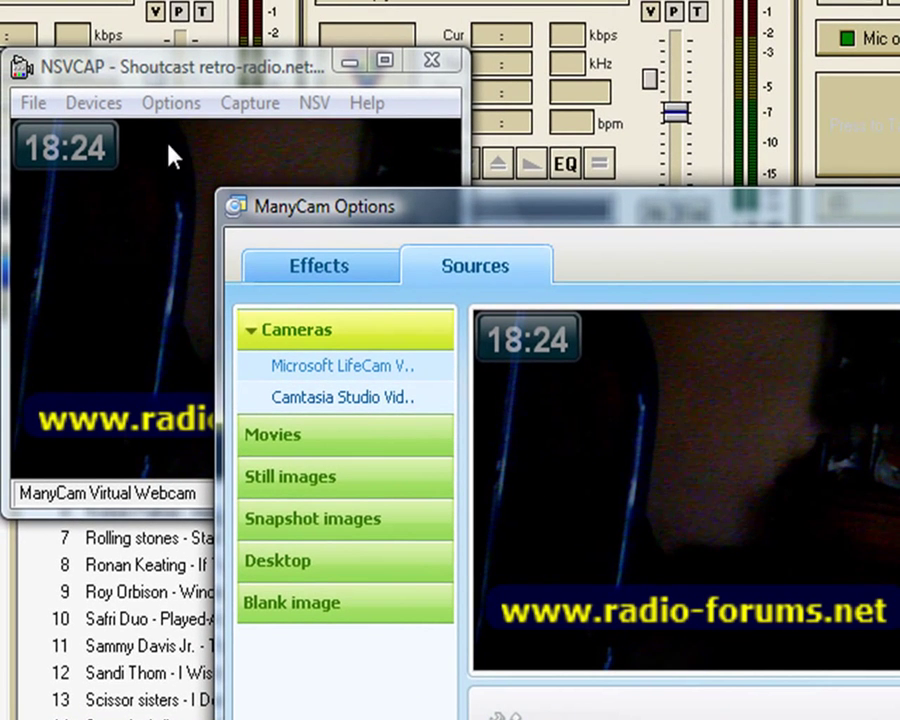
- Check NSVCAP's Devices menu shows ManyCam Virtual Webcam and Stereo Mix, then dismiss it unchanged
click(93, 103)
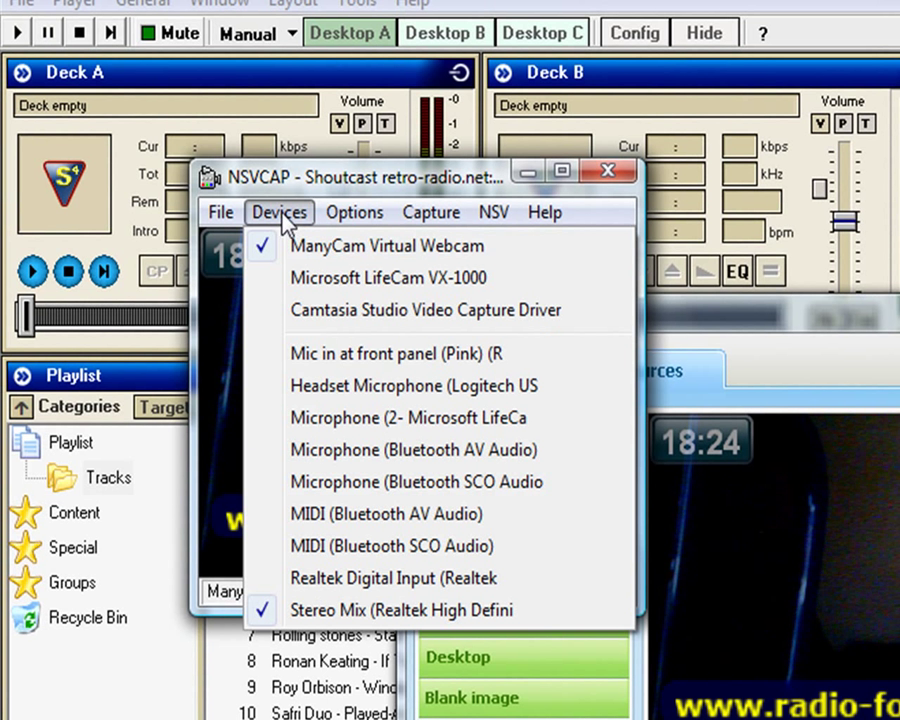
mouse_move(235, 280)
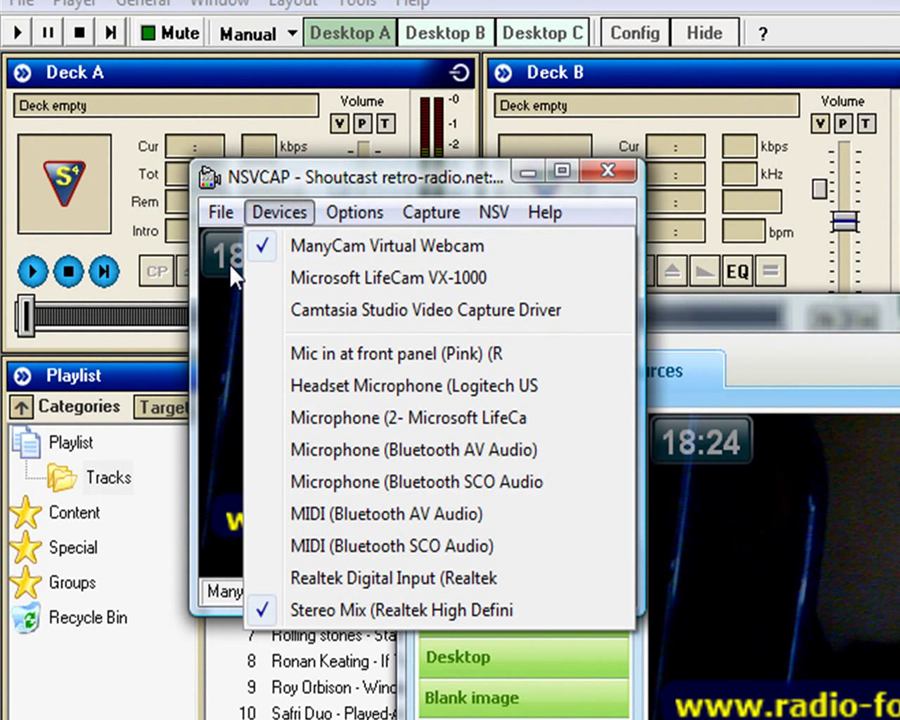
click(387, 245)
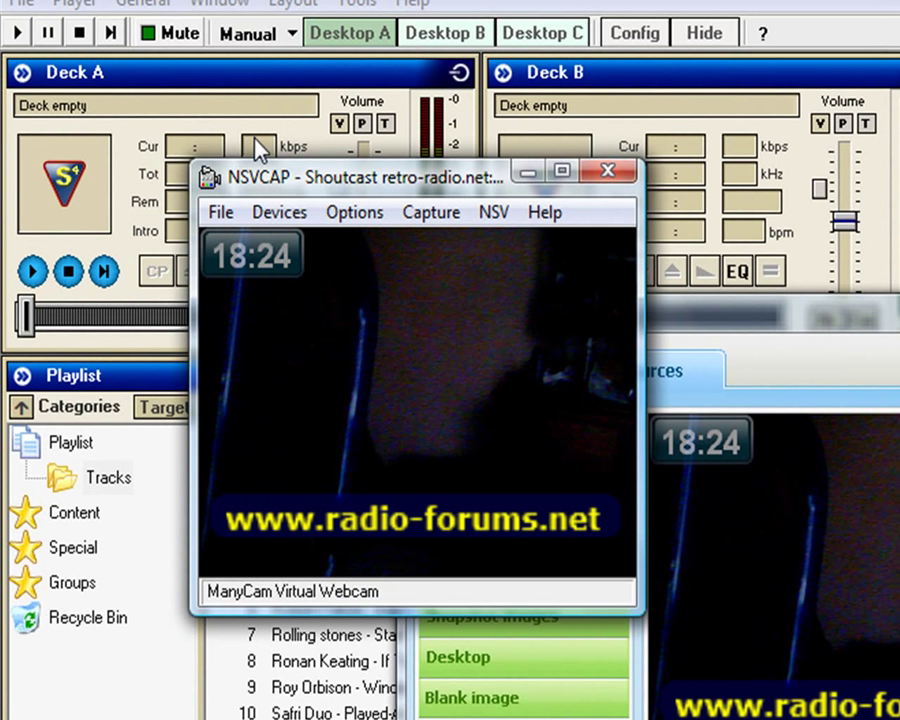
mouse_move(279, 212)
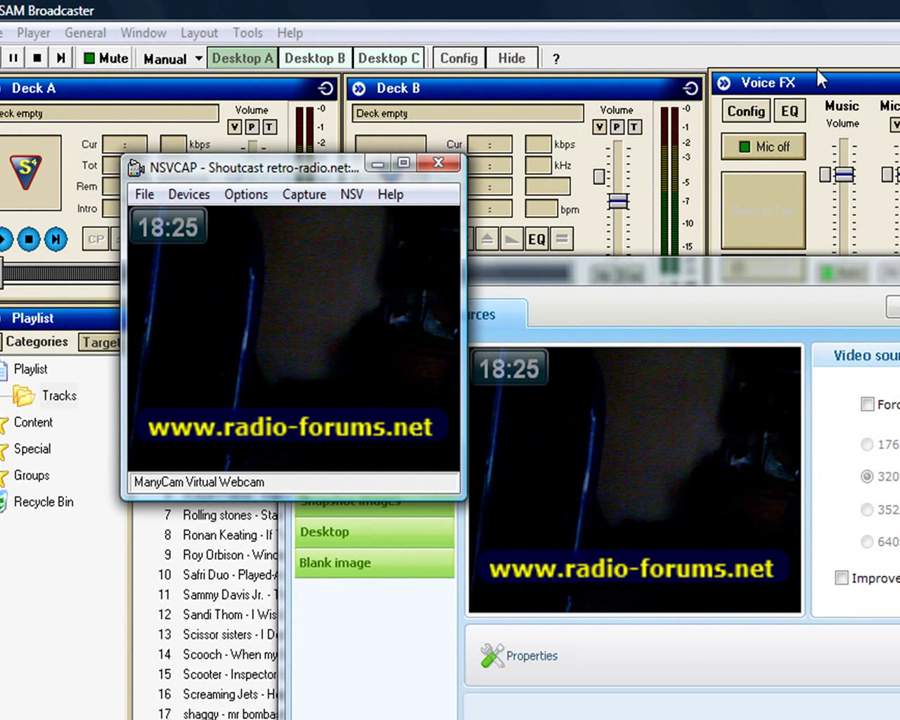
mouse_move(690, 32)
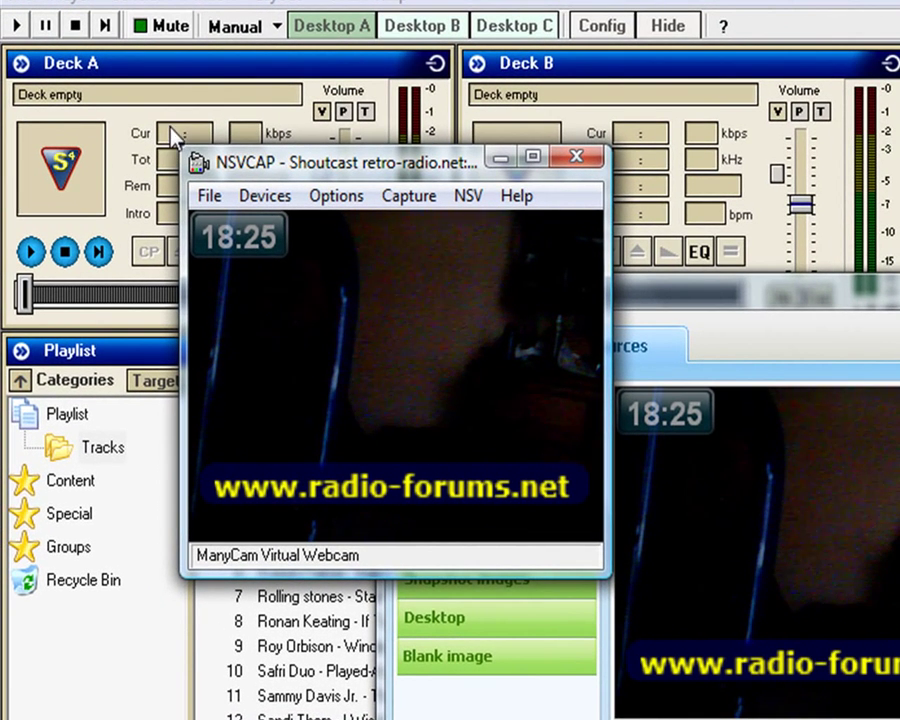
mouse_move(320, 425)
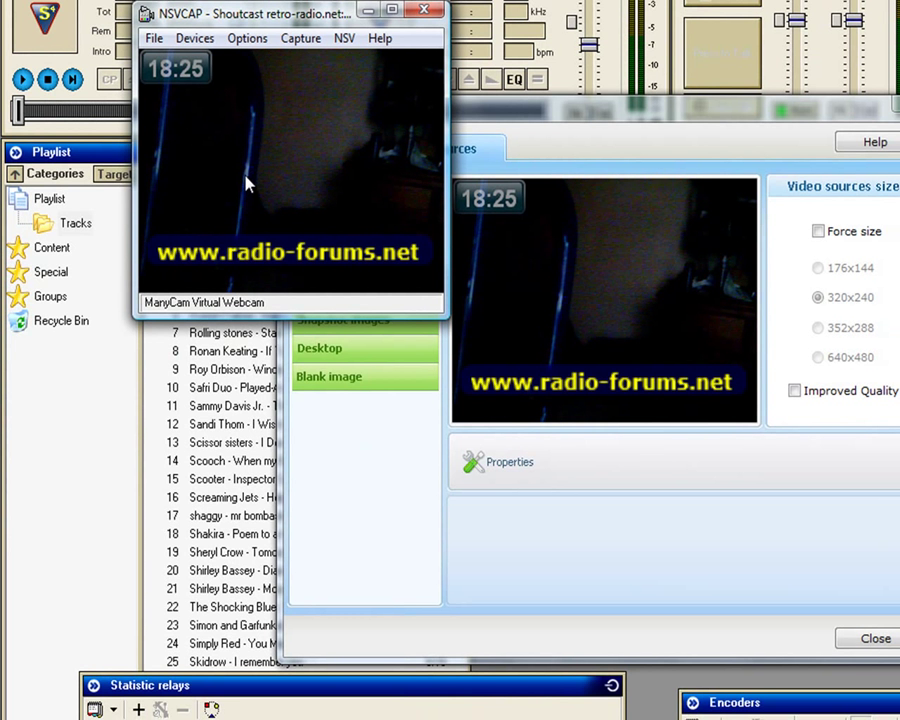
mouse_move(317, 131)
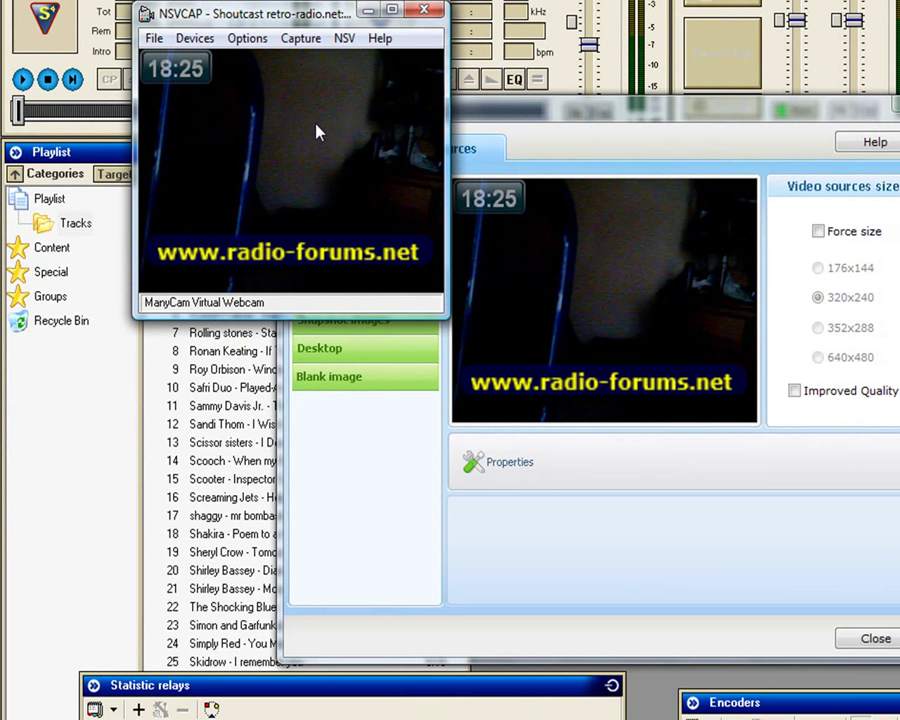